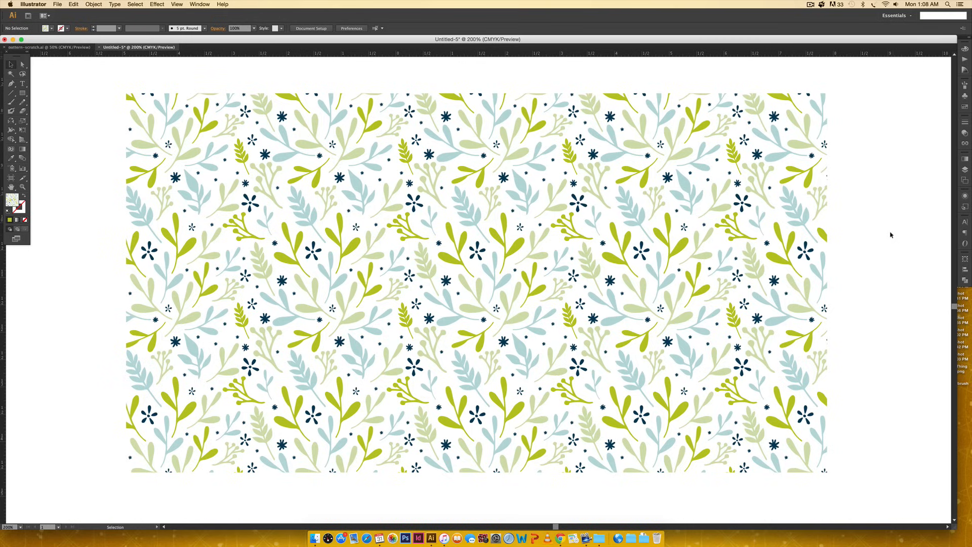
mouse_move(871, 253)
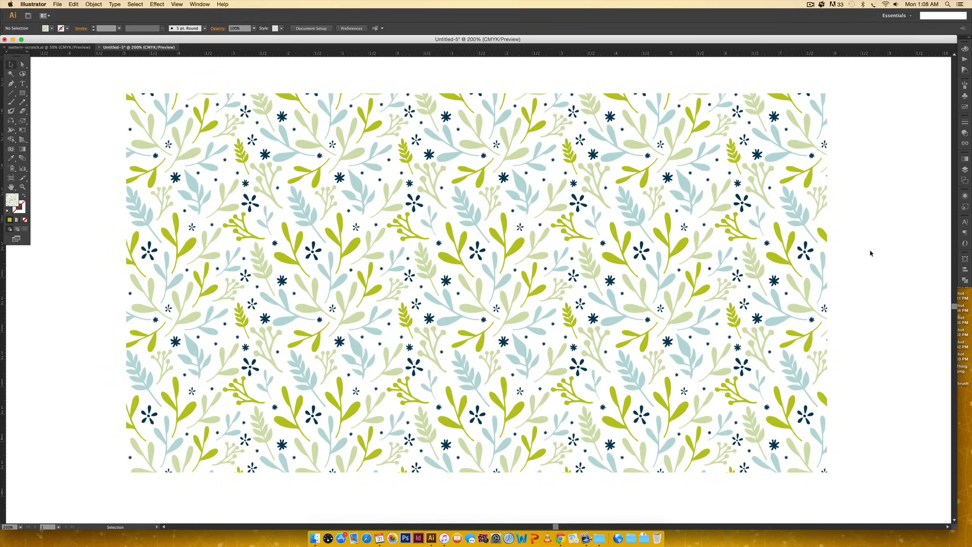
- Scroll past the pattern-filled rectangles to the colour swatches, leaf tile and doodle sheet
scroll(down, 3)
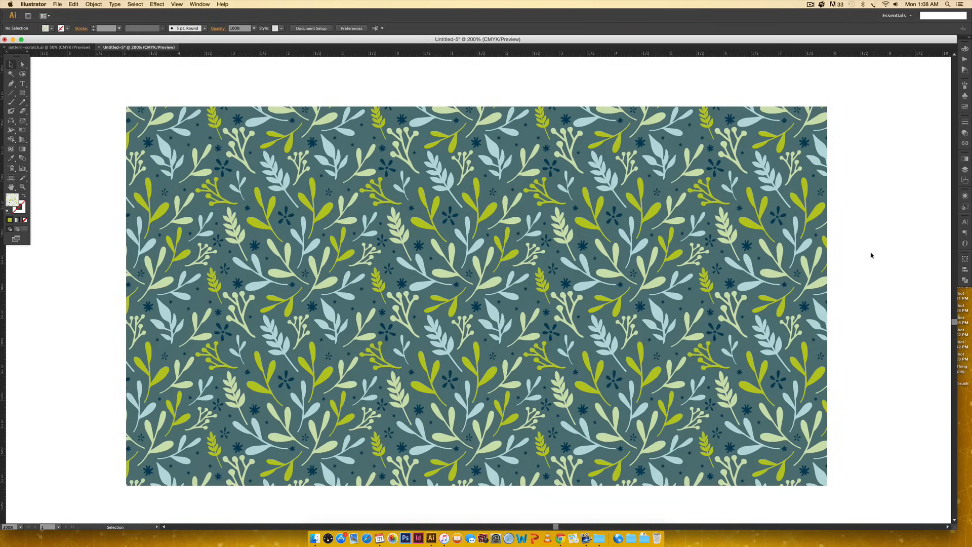
scroll(down, 3)
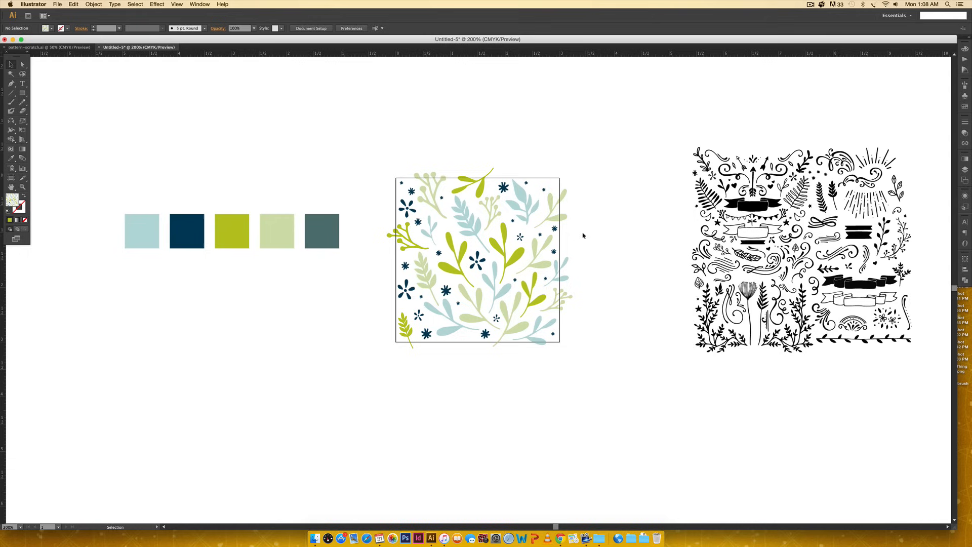
- Show the Color panel and read the light blue, navy, pale green and slate swatch values
scroll(right, 3)
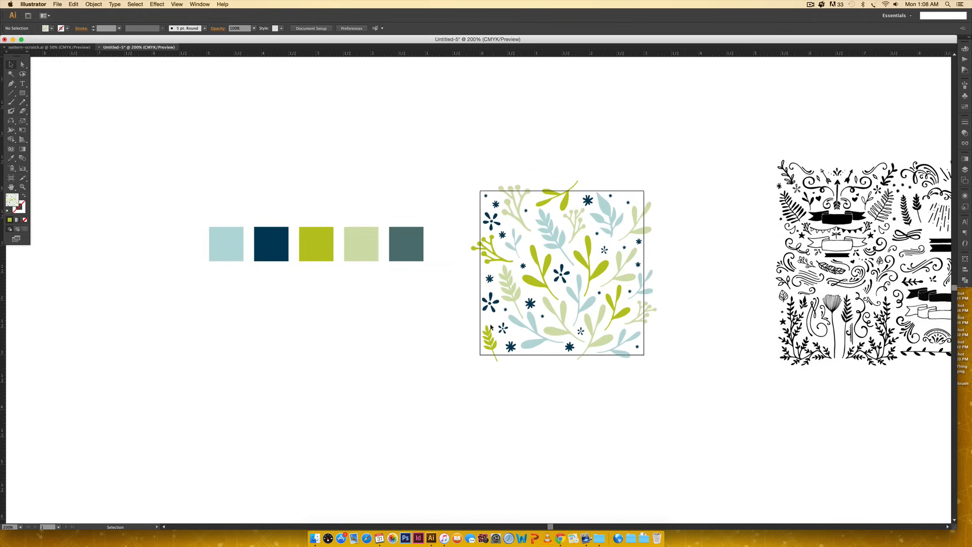
click(270, 244)
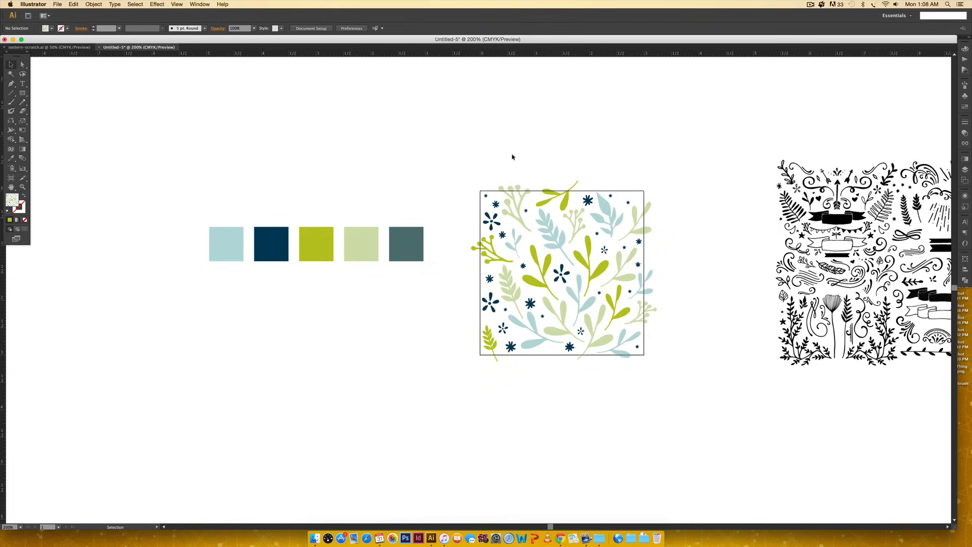
mouse_move(840, 83)
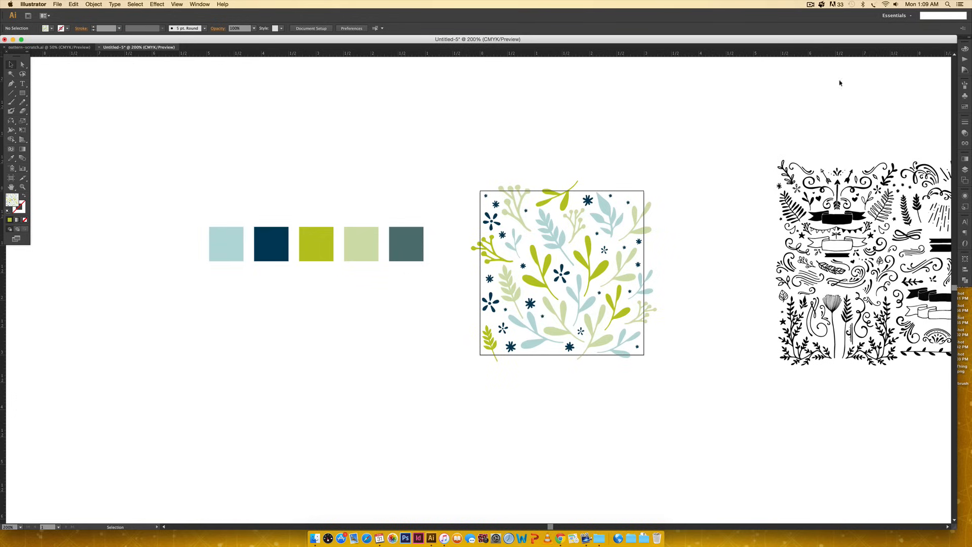
click(270, 243)
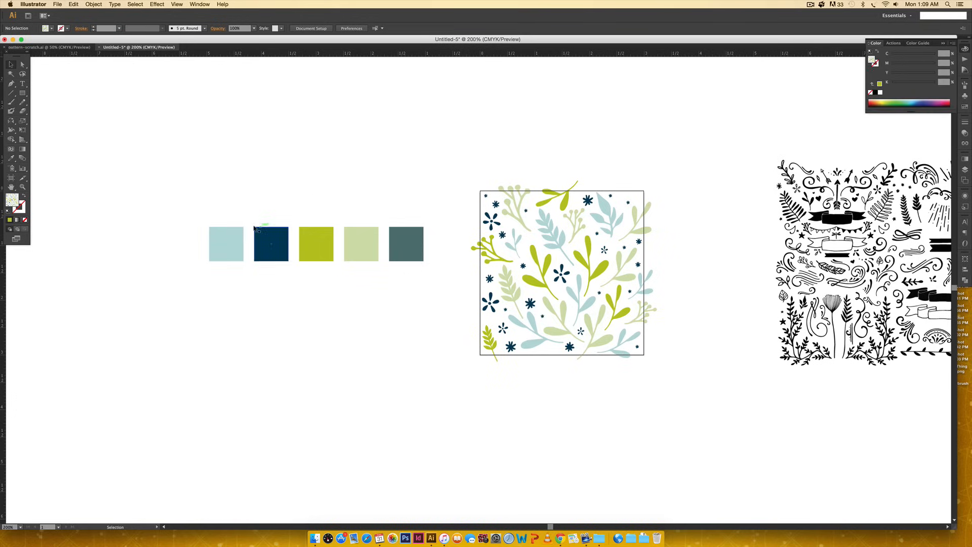
click(226, 244)
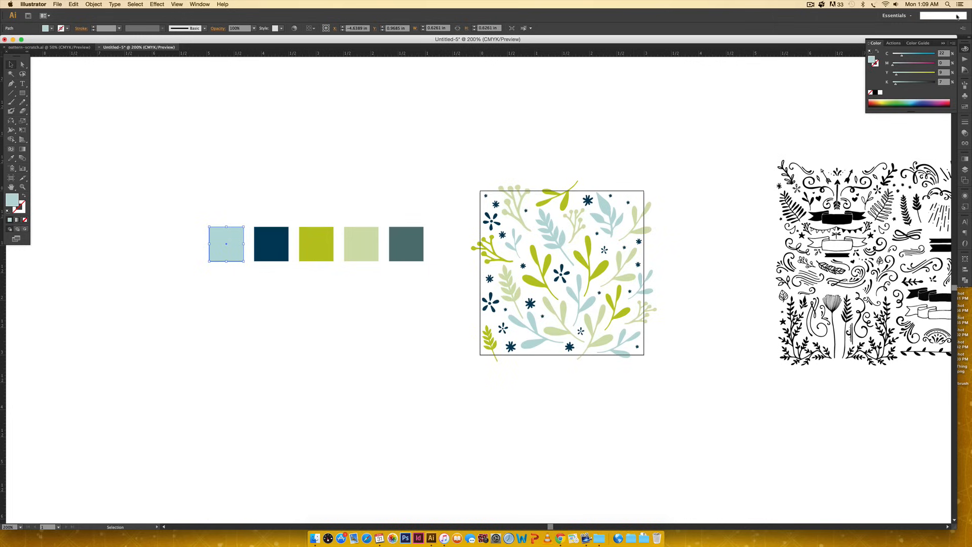
mouse_move(945, 96)
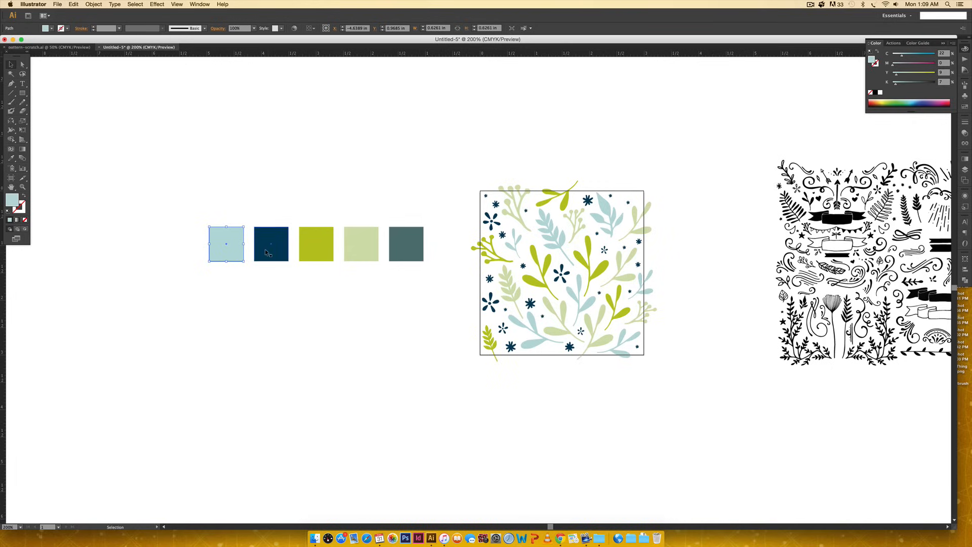
click(270, 243)
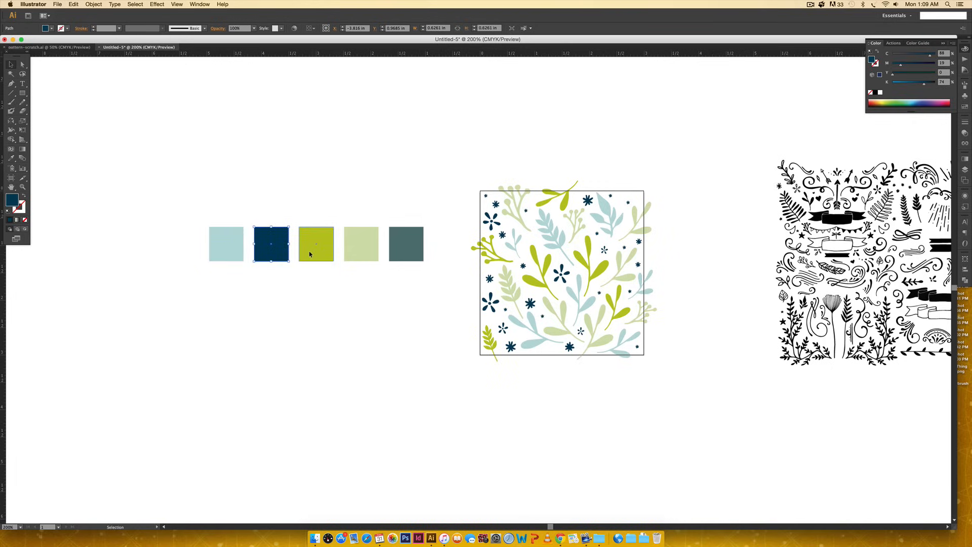
click(360, 243)
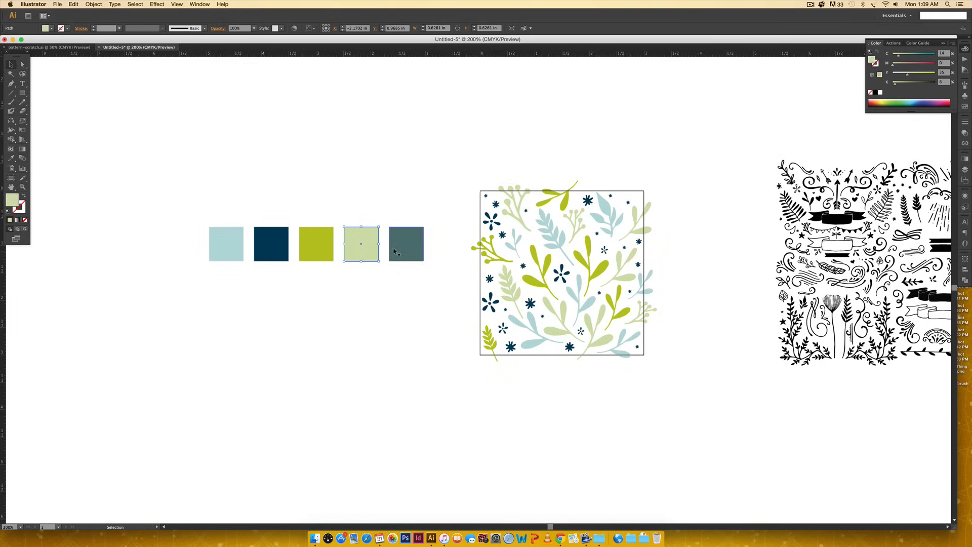
click(406, 243)
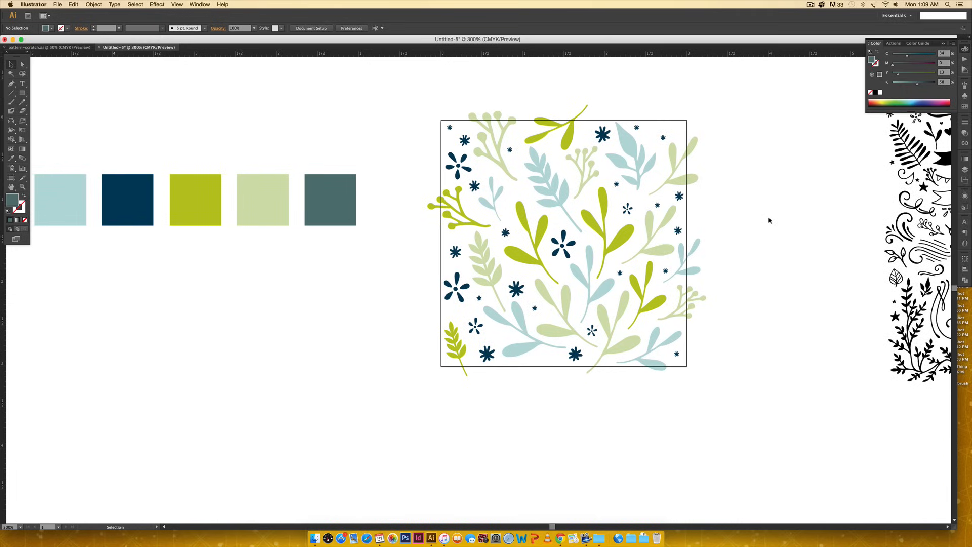
mouse_move(487, 156)
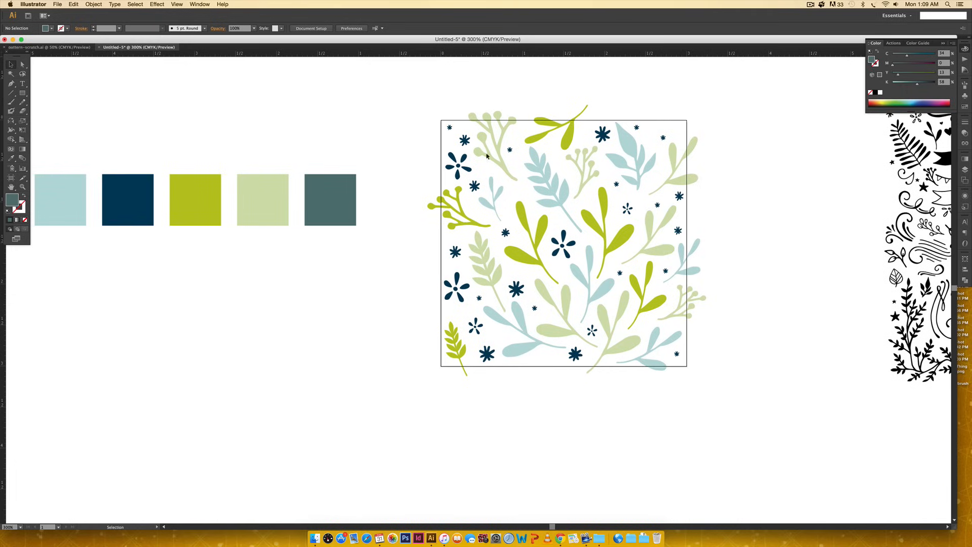
mouse_move(680, 106)
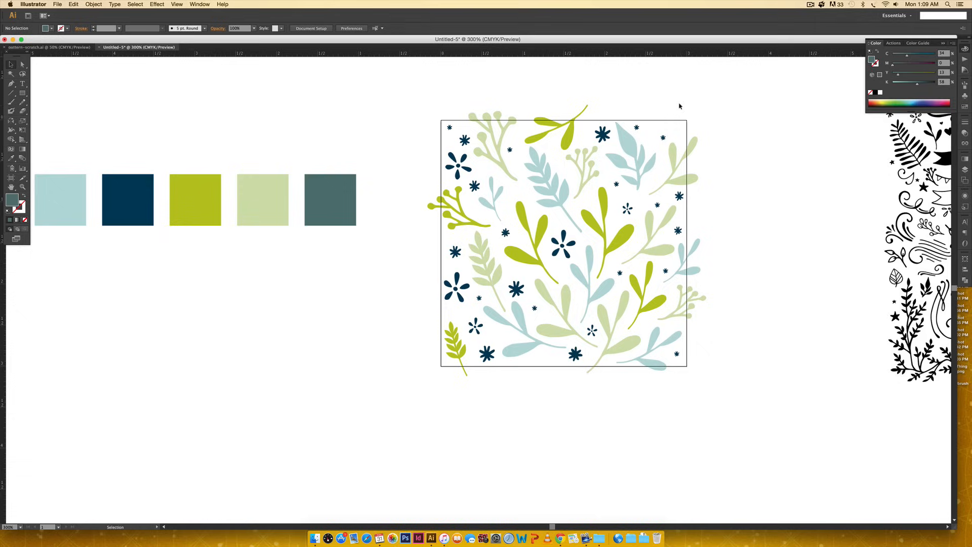
mouse_move(693, 155)
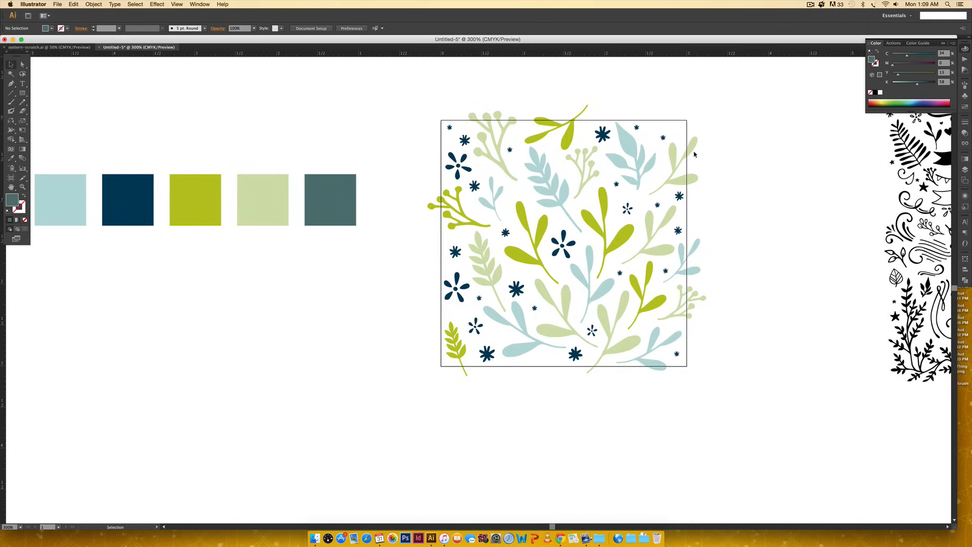
mouse_move(723, 296)
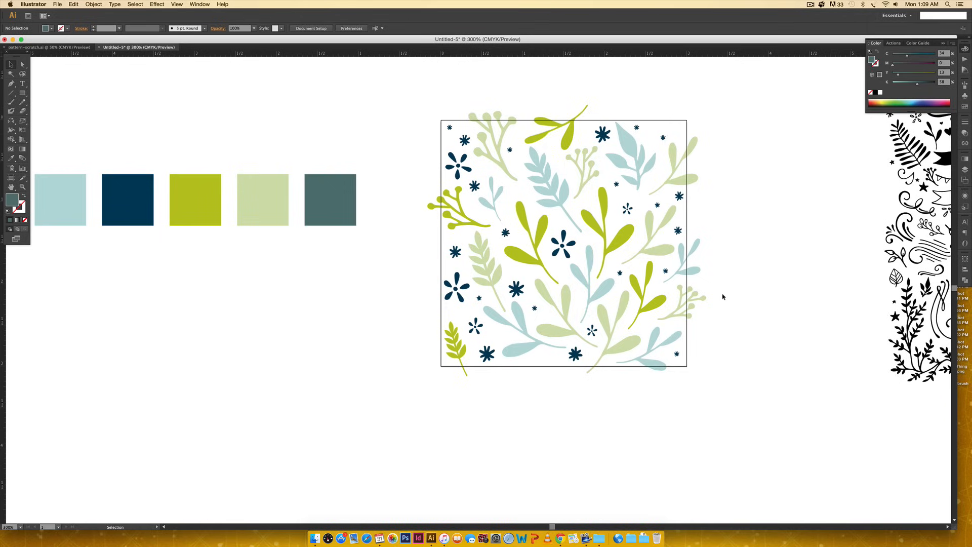
mouse_move(616, 370)
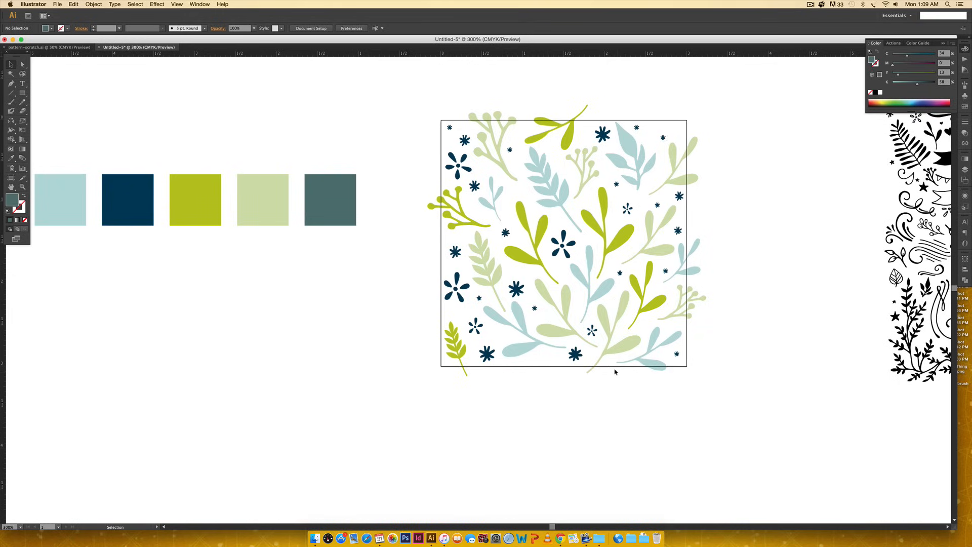
mouse_move(435, 189)
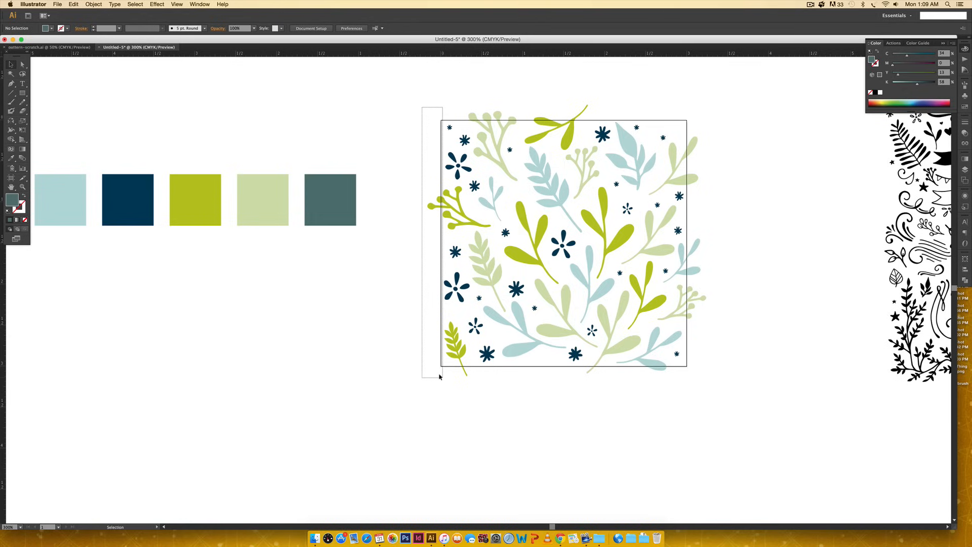
- Copy the lime sprig from the tile's left edge so it overhangs the right edge
click(459, 210)
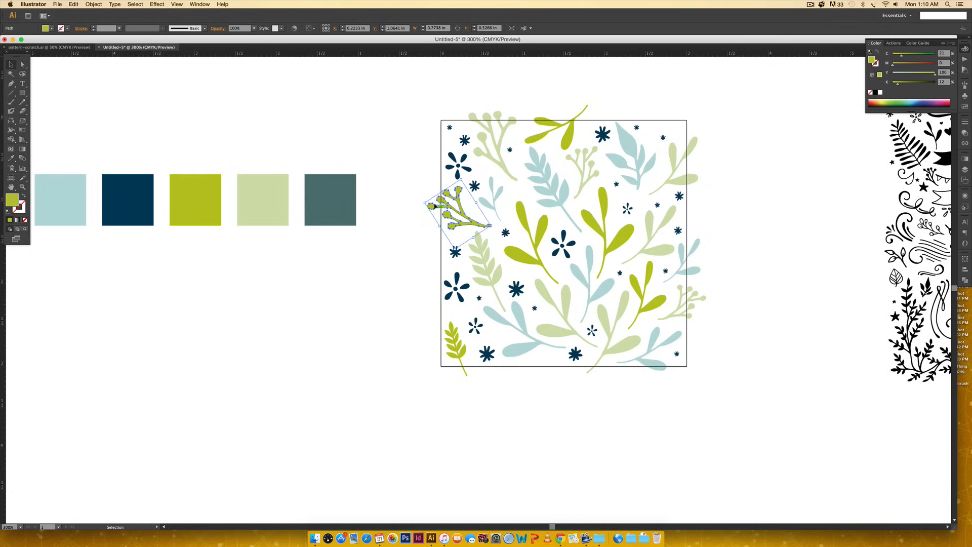
mouse_move(670, 124)
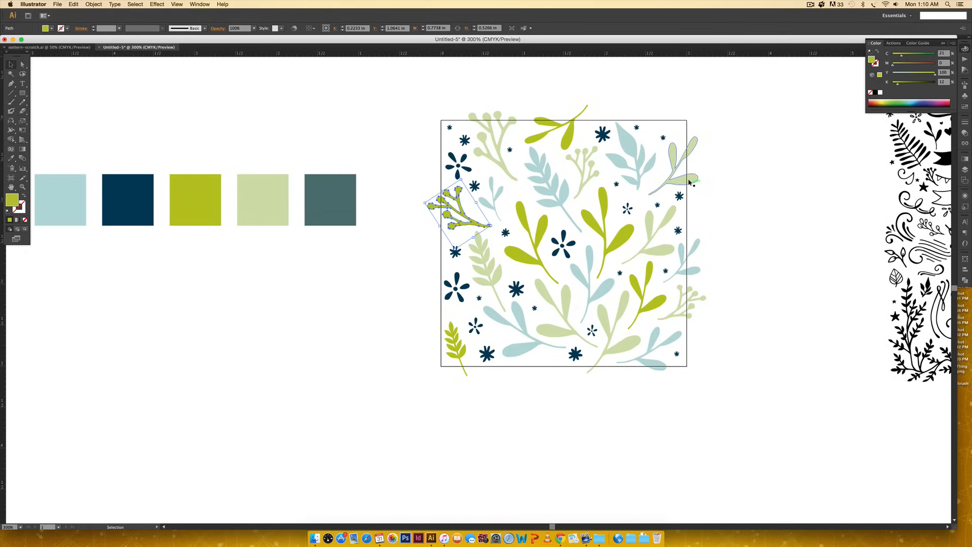
drag(688, 183, 644, 362)
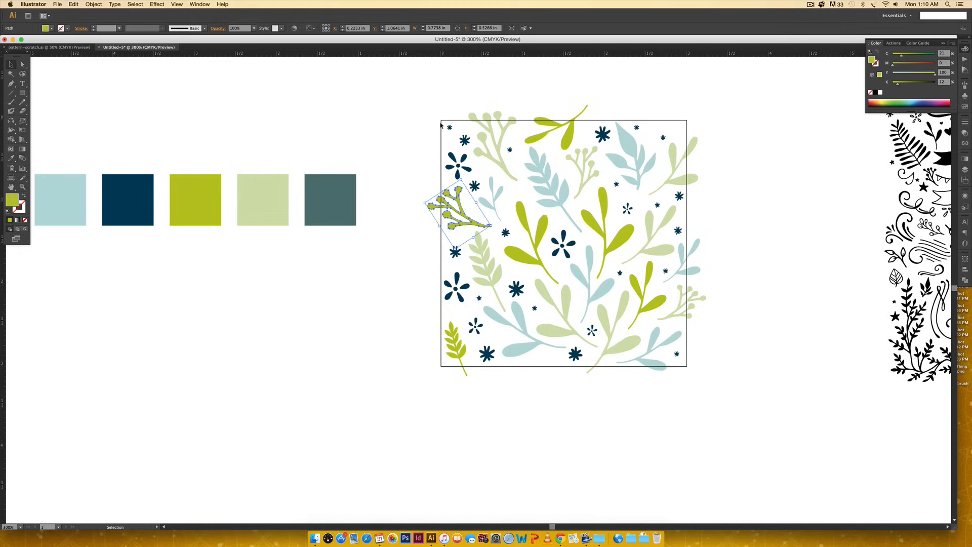
mouse_move(597, 185)
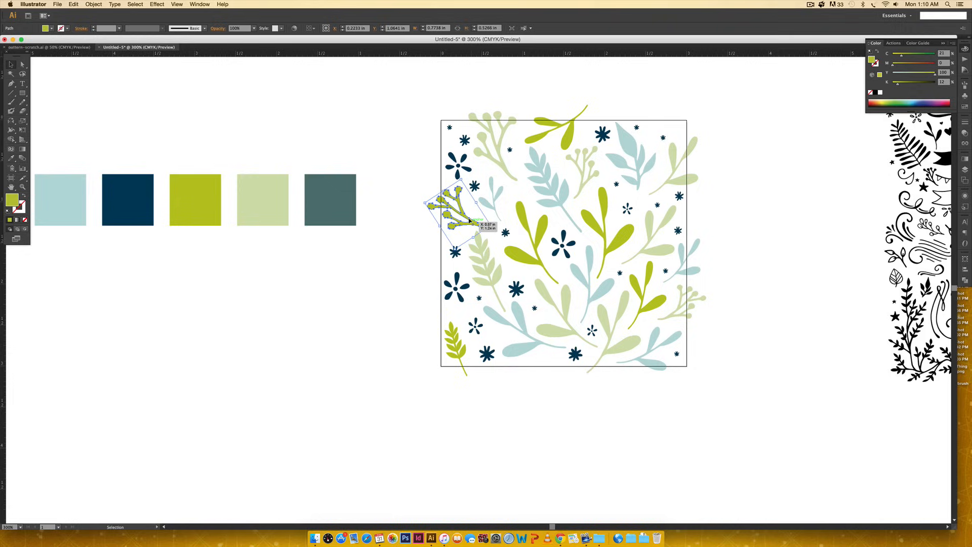
mouse_move(333, 27)
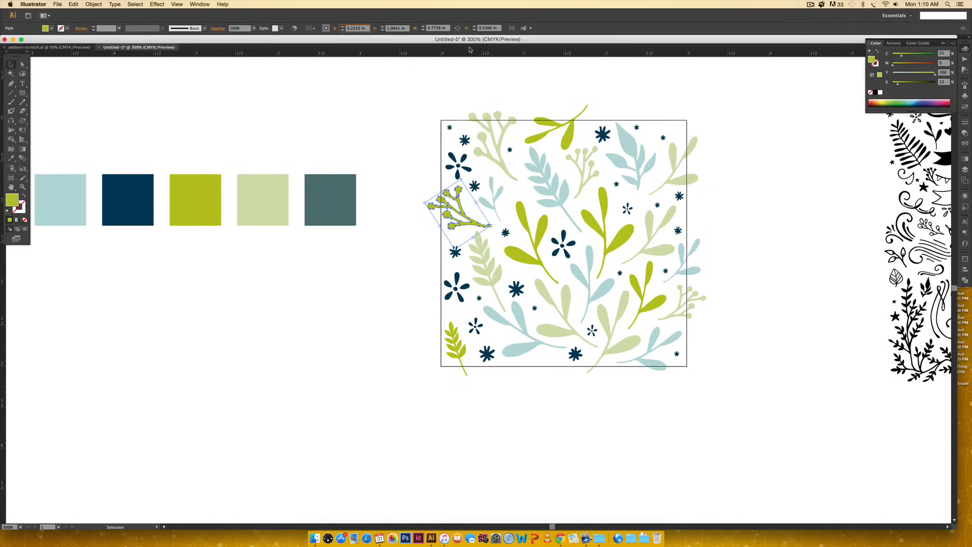
drag(458, 213, 707, 214)
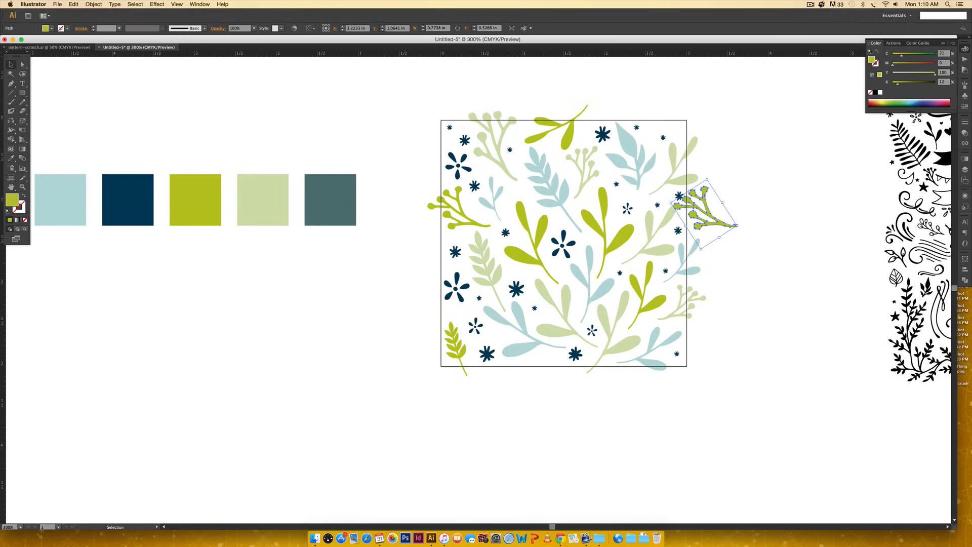
mouse_move(763, 179)
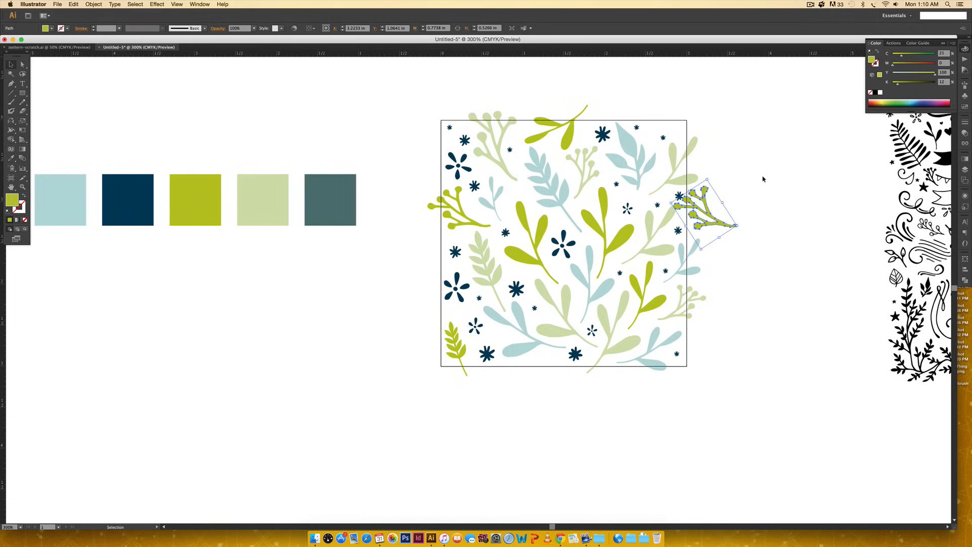
click(763, 179)
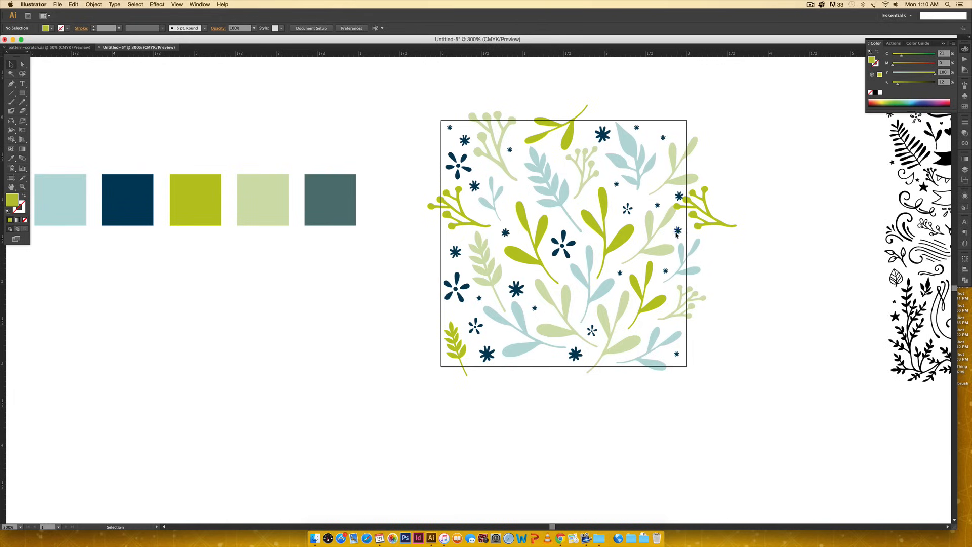
mouse_move(694, 186)
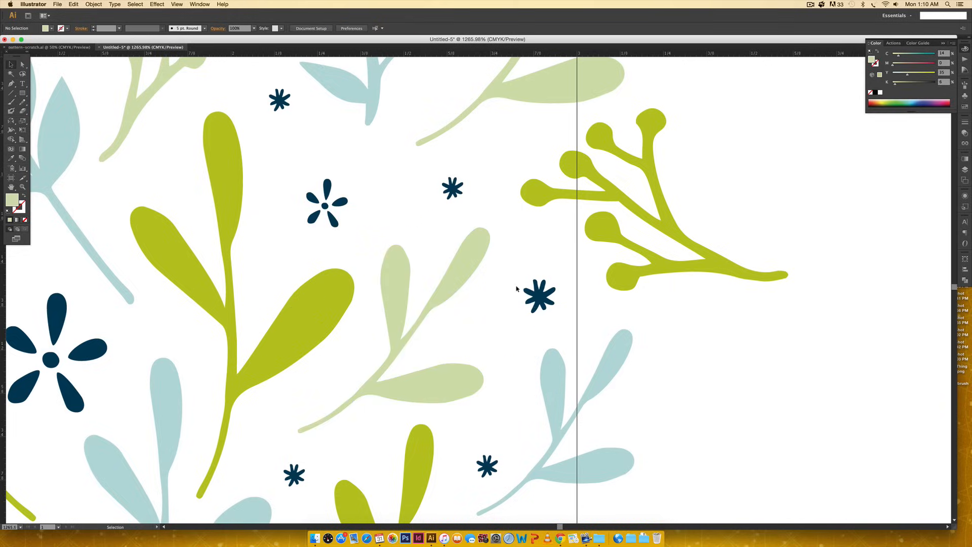
click(539, 296)
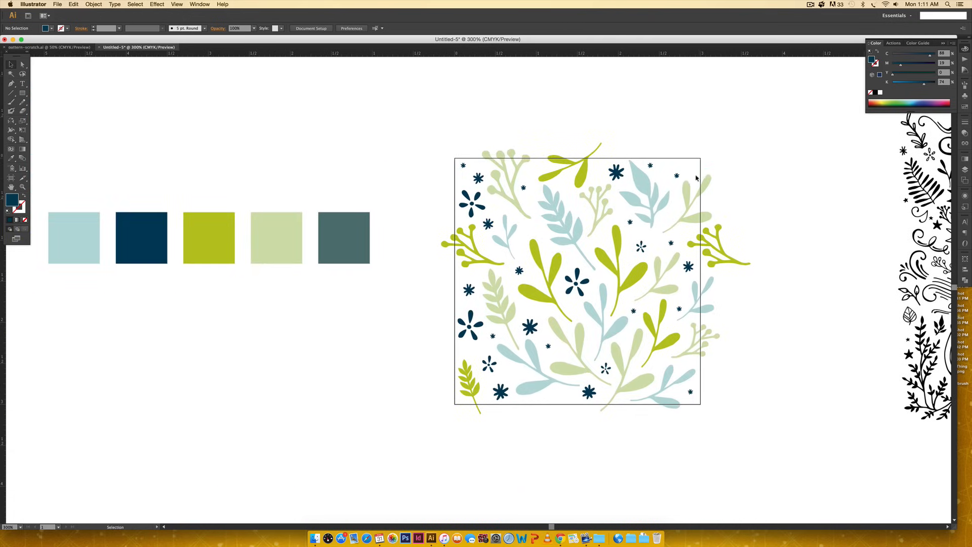
mouse_move(636, 207)
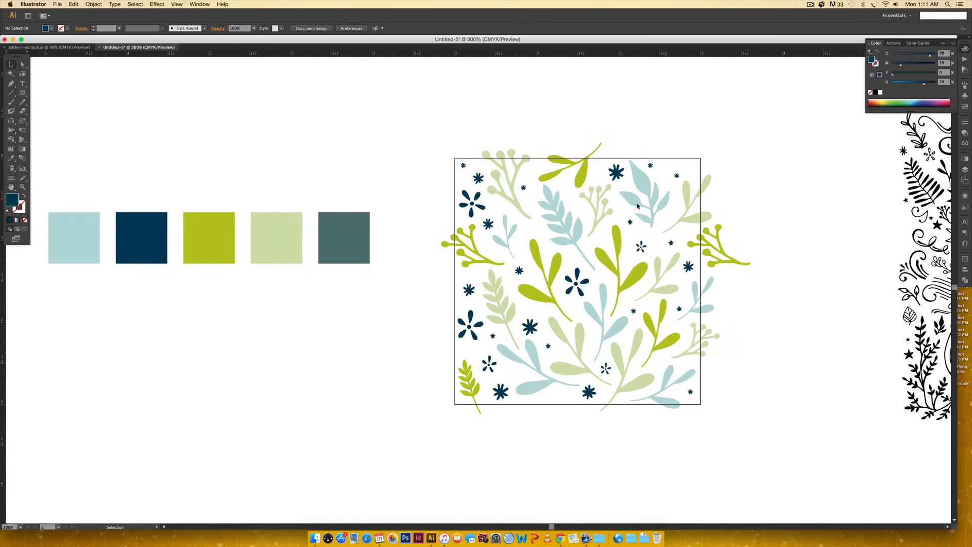
mouse_move(698, 153)
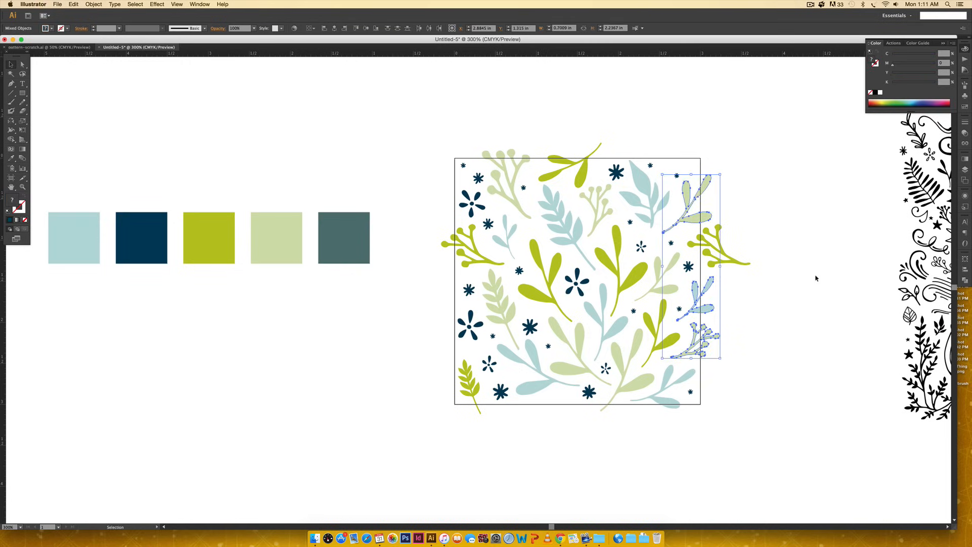
mouse_move(817, 276)
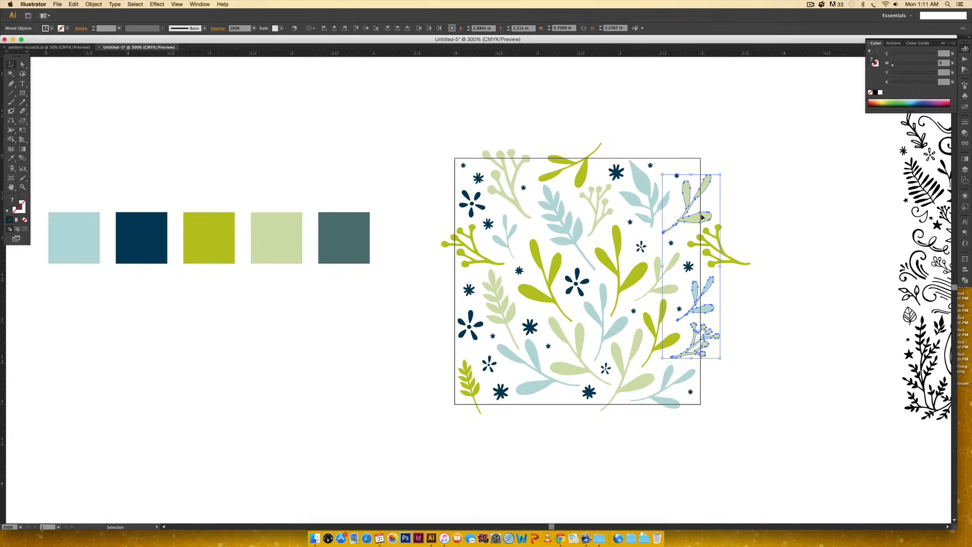
mouse_move(450, 211)
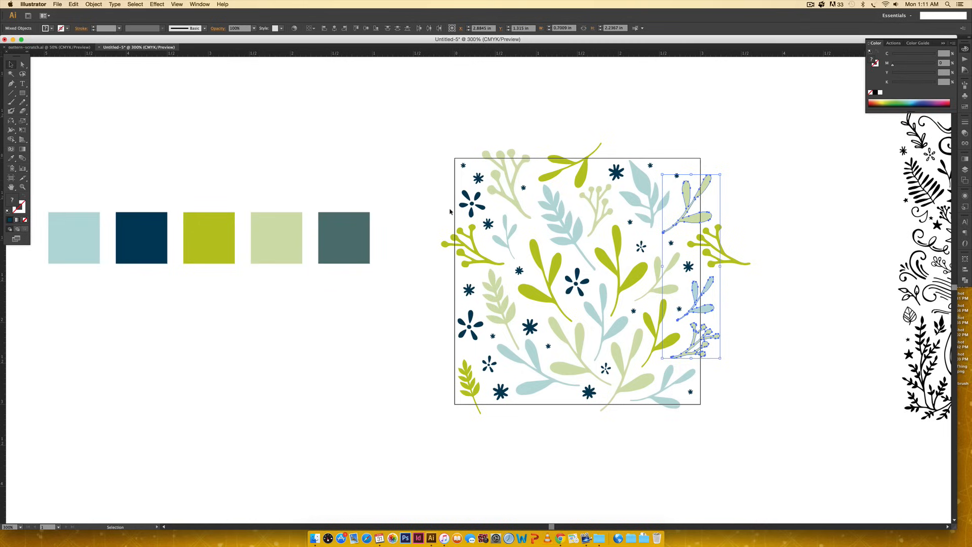
mouse_move(453, 189)
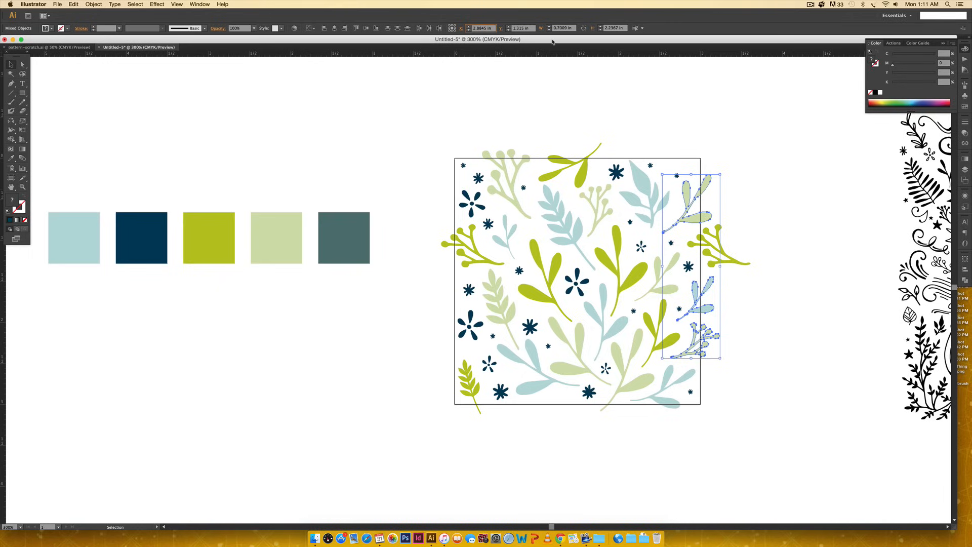
- Copy the right-edge sprigs across to the left edge and move a navy flower lower
click(483, 28)
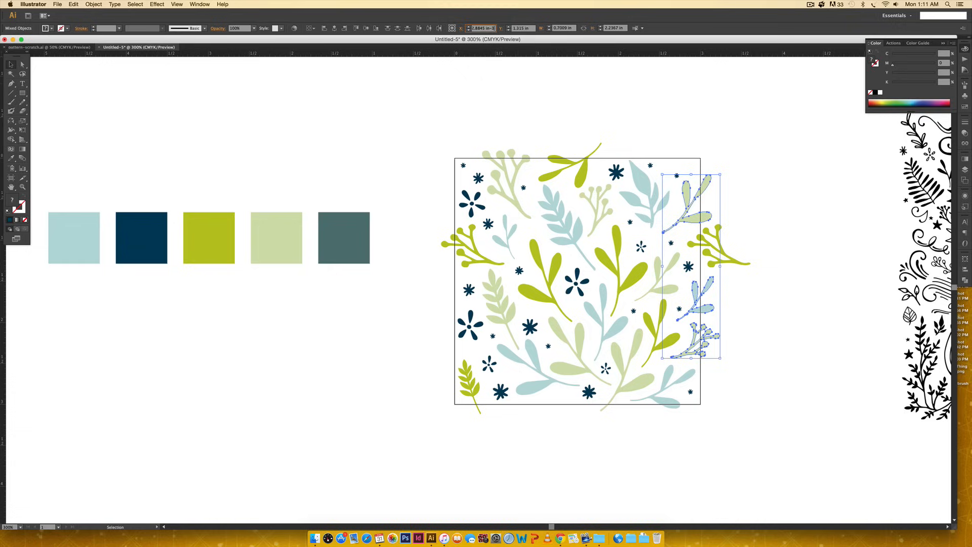
drag(690, 267, 445, 267)
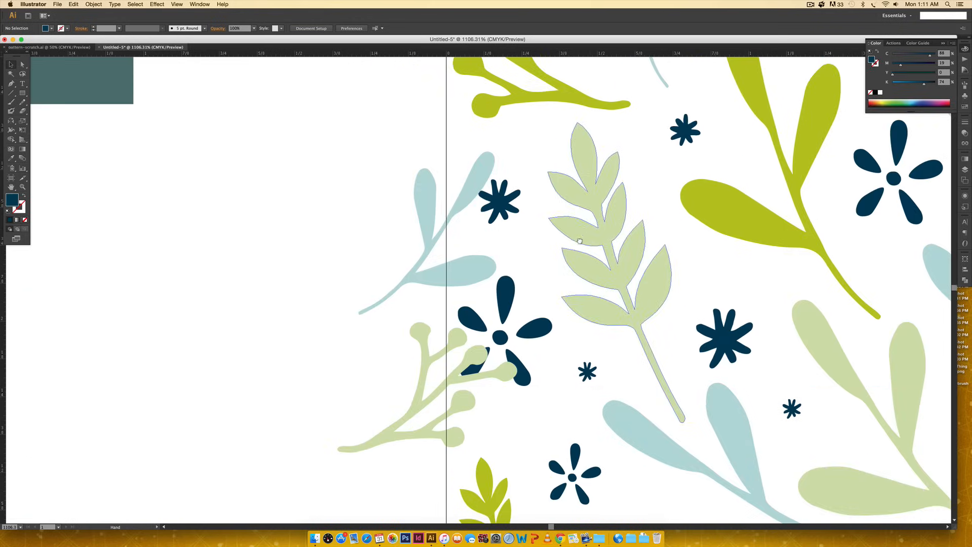
click(501, 202)
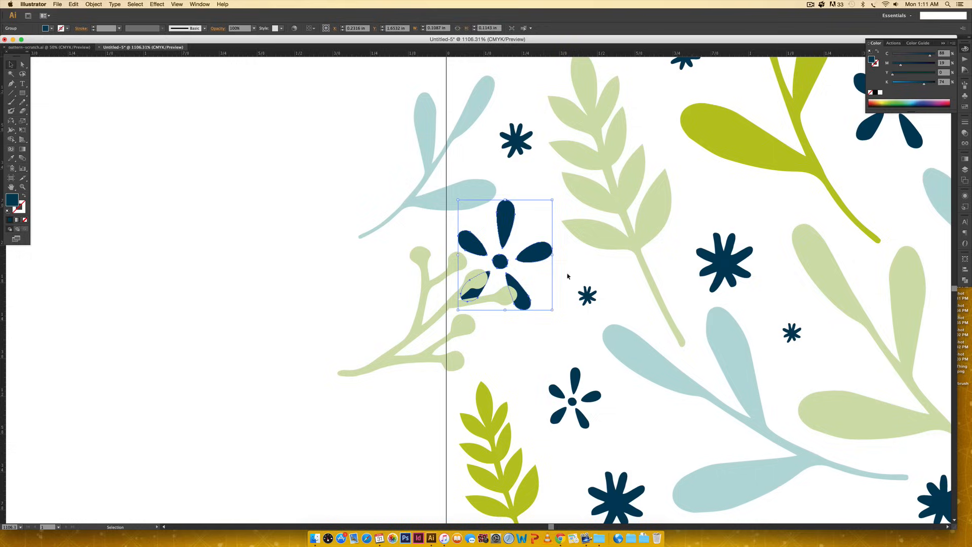
drag(505, 254, 574, 400)
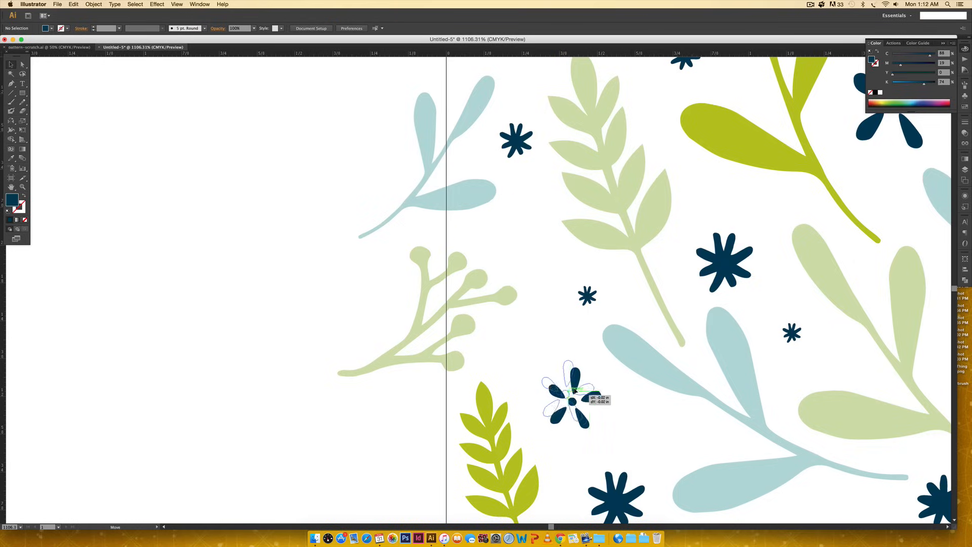
drag(571, 400, 558, 392)
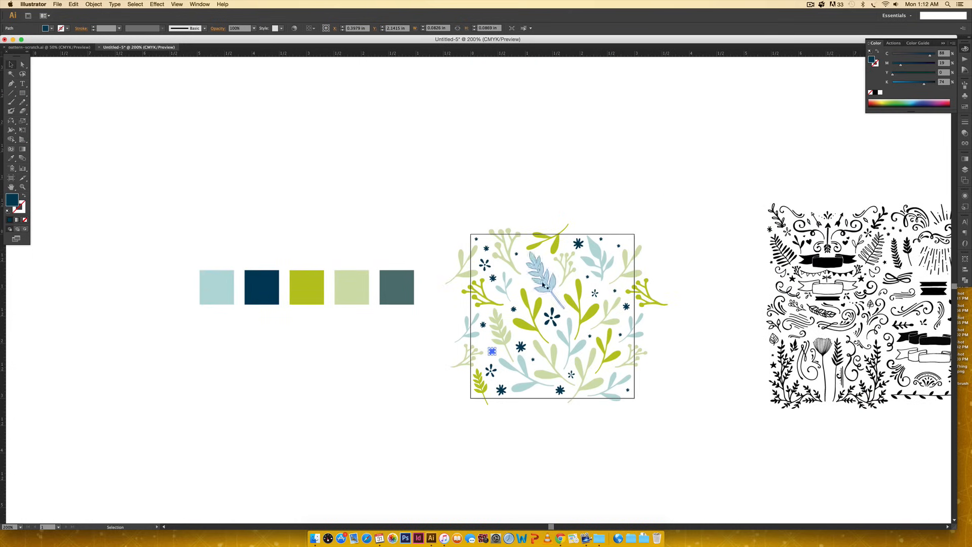
- Copy the top-edge sprig and lime leaf down to the bottom edge, nudging a navy asterisk
click(656, 222)
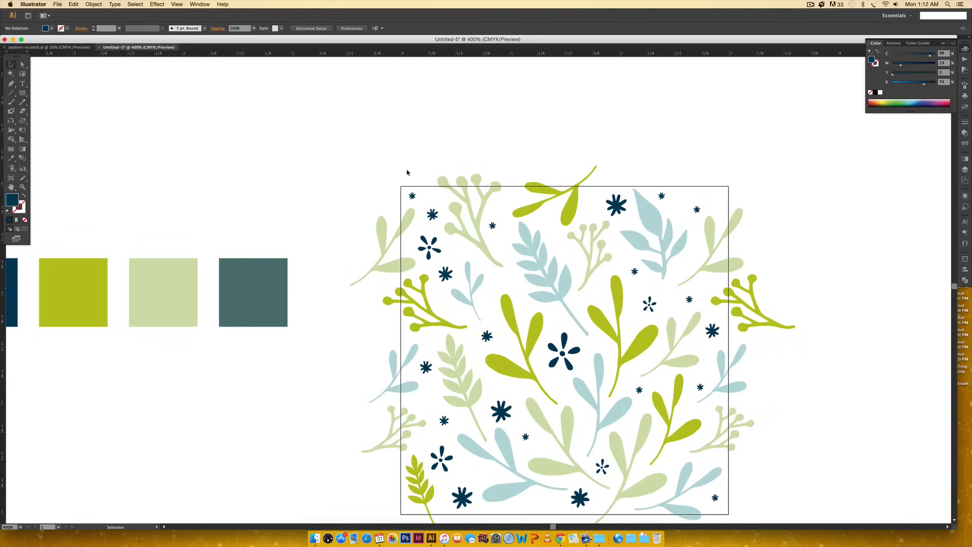
drag(407, 174, 737, 188)
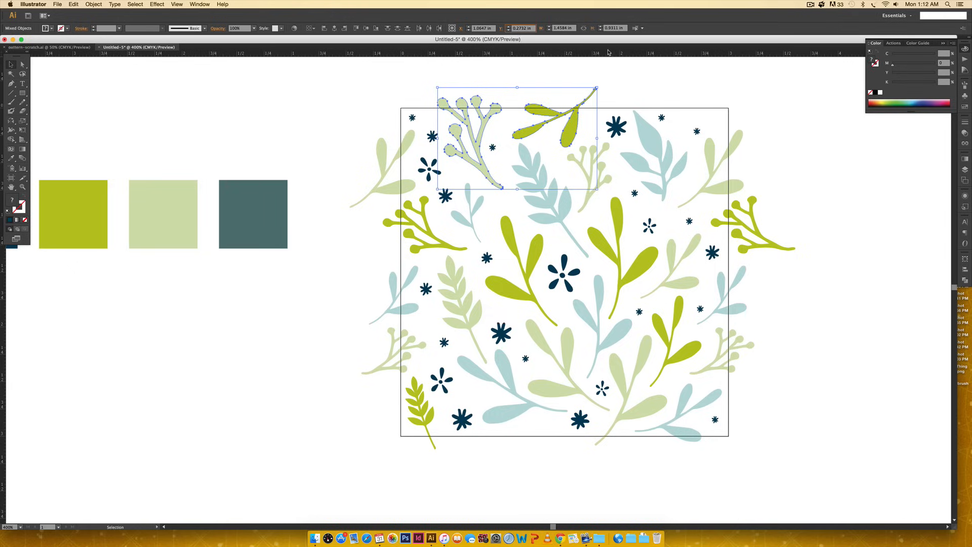
drag(516, 138, 517, 462)
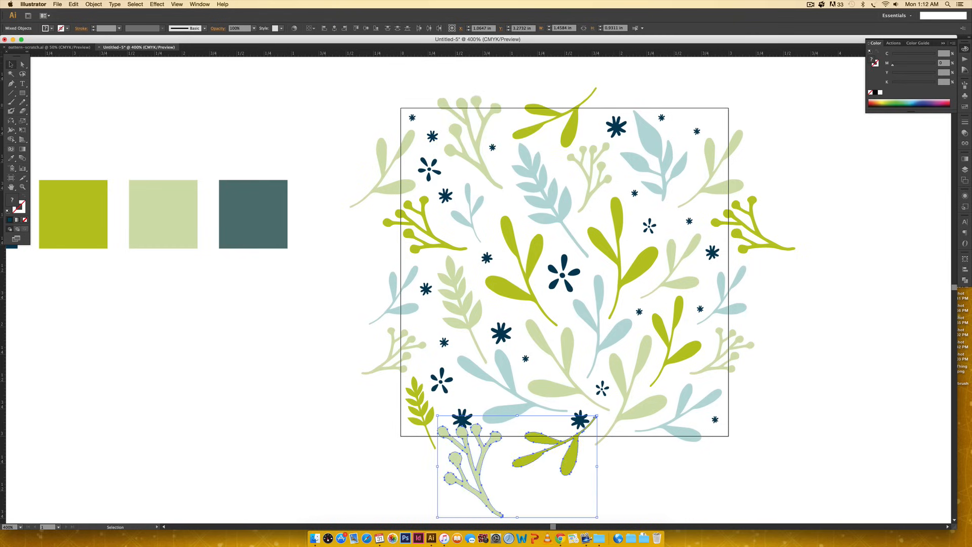
scroll(down, 3)
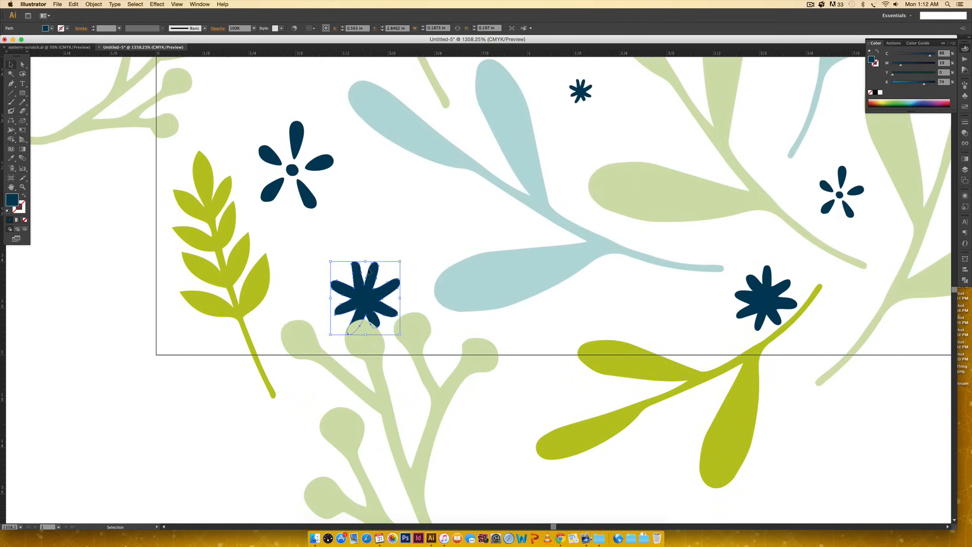
drag(366, 298, 388, 254)
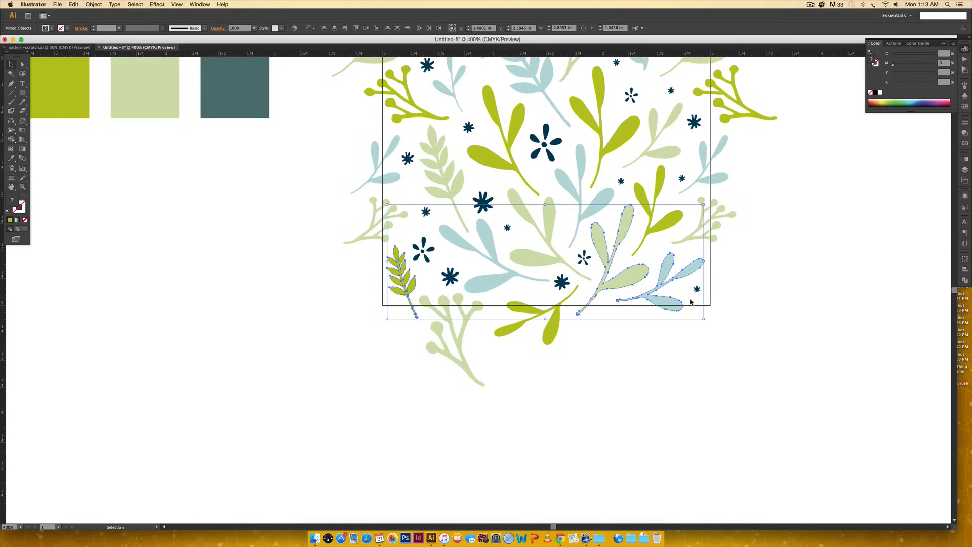
mouse_move(674, 288)
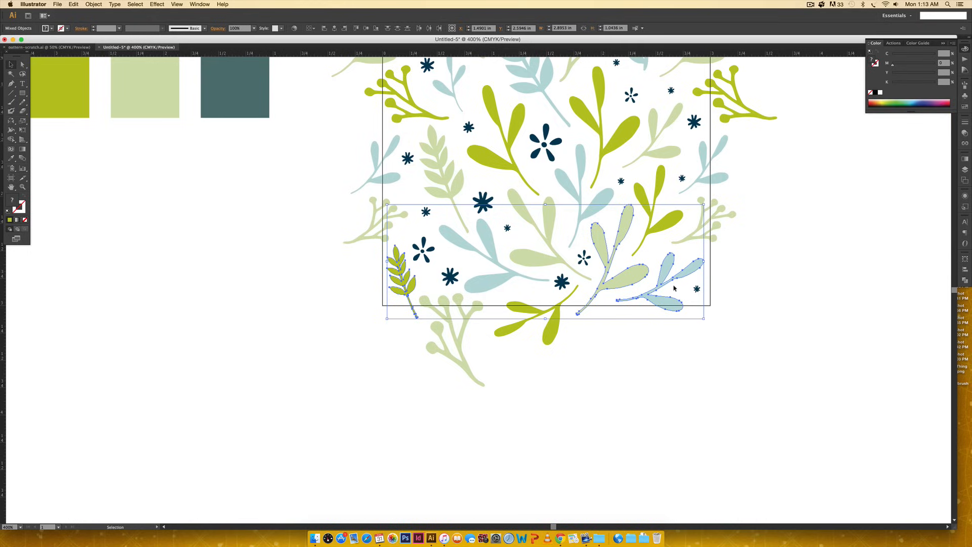
mouse_move(756, 295)
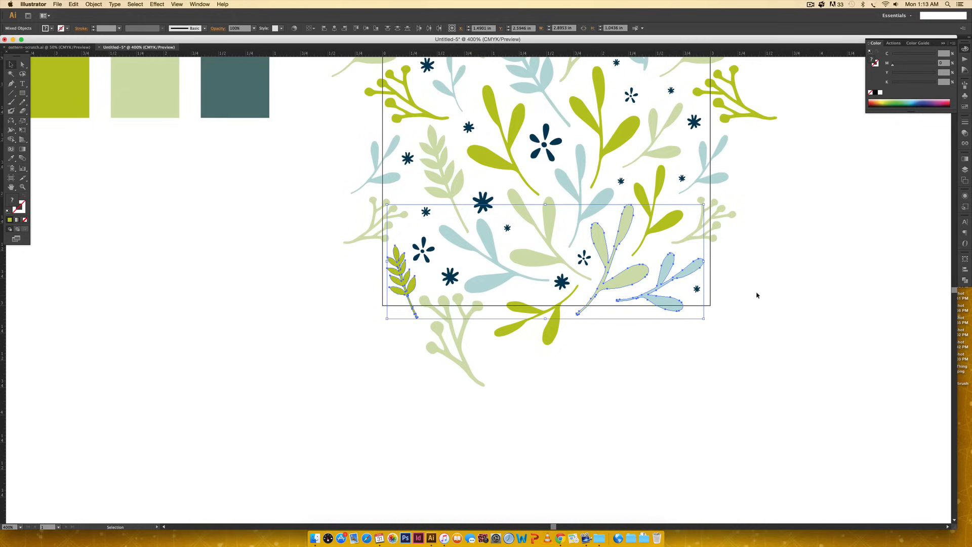
click(782, 328)
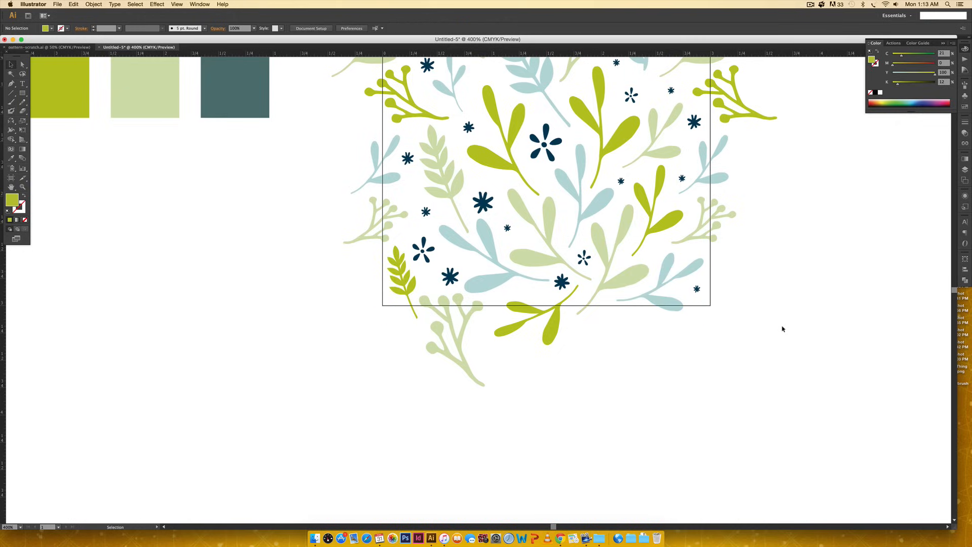
- Drag a motif near the tile's top edge into an evenly spaced position
click(22, 72)
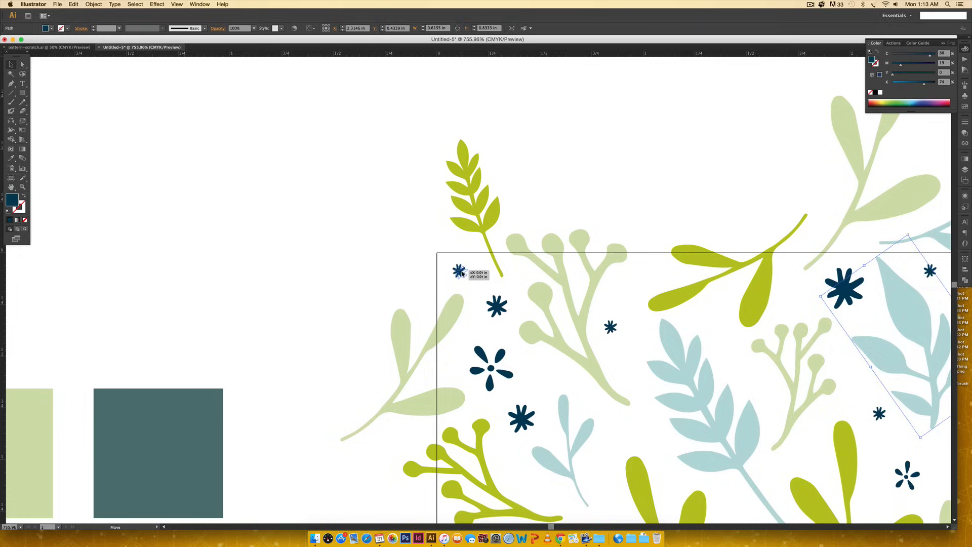
drag(459, 271, 497, 307)
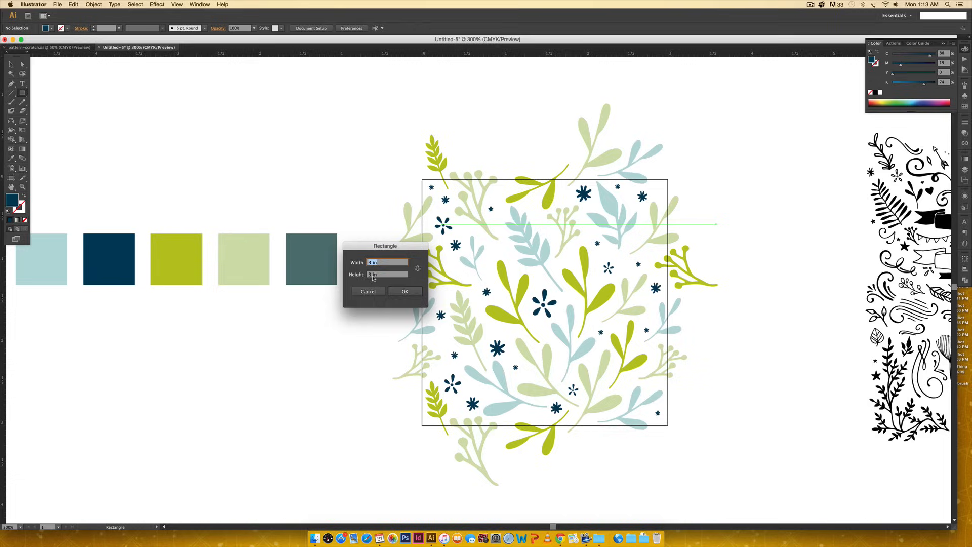
- Create a 3-by-3-inch slate-filled square and align it over the pattern tile
click(405, 292)
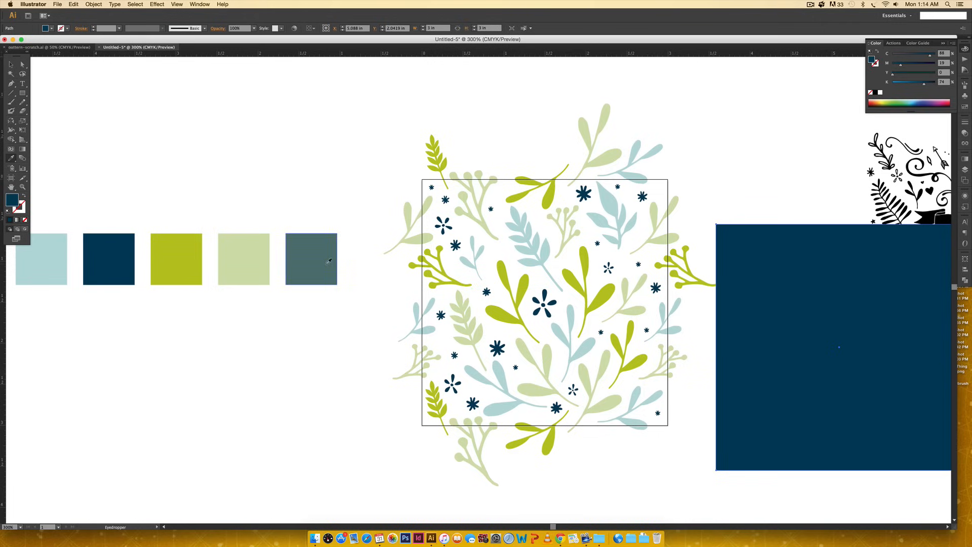
click(311, 259)
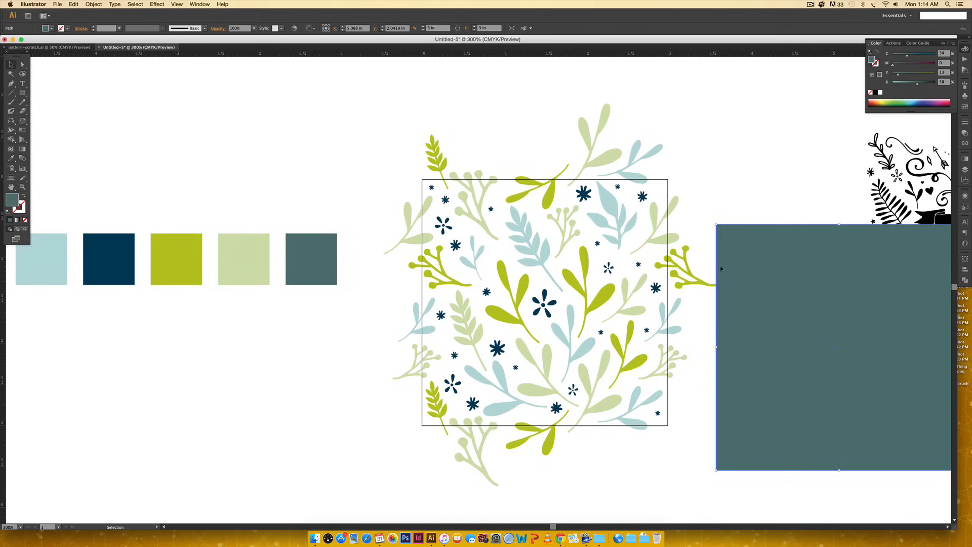
drag(719, 267, 524, 223)
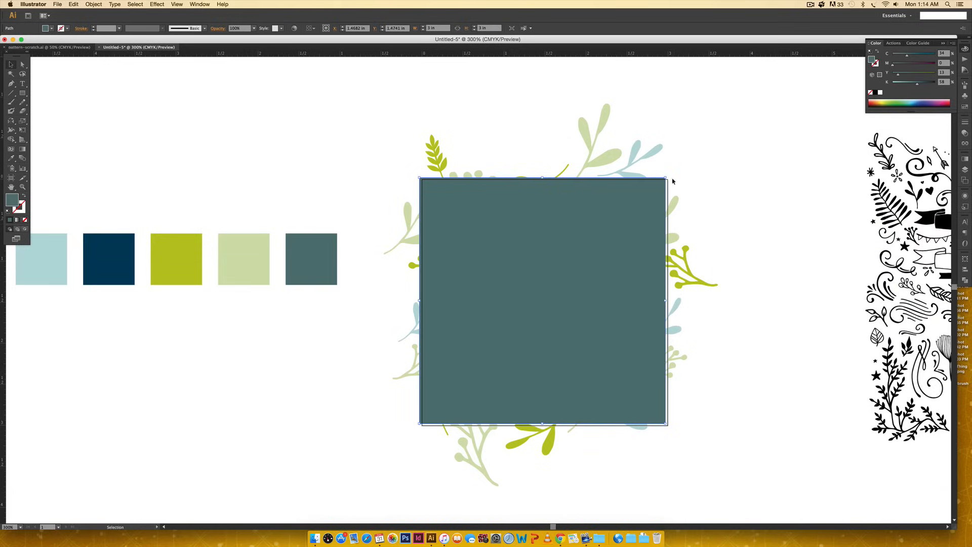
mouse_move(637, 170)
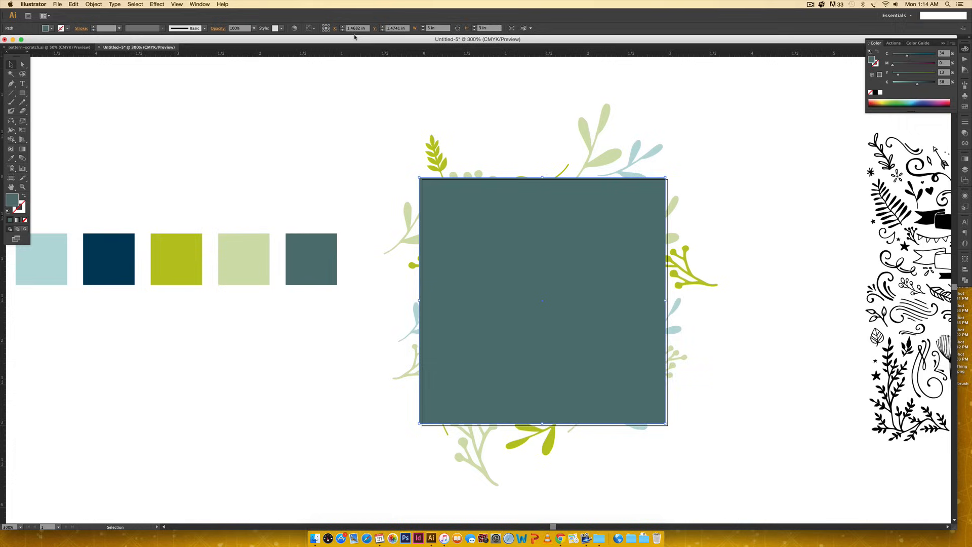
mouse_move(369, 32)
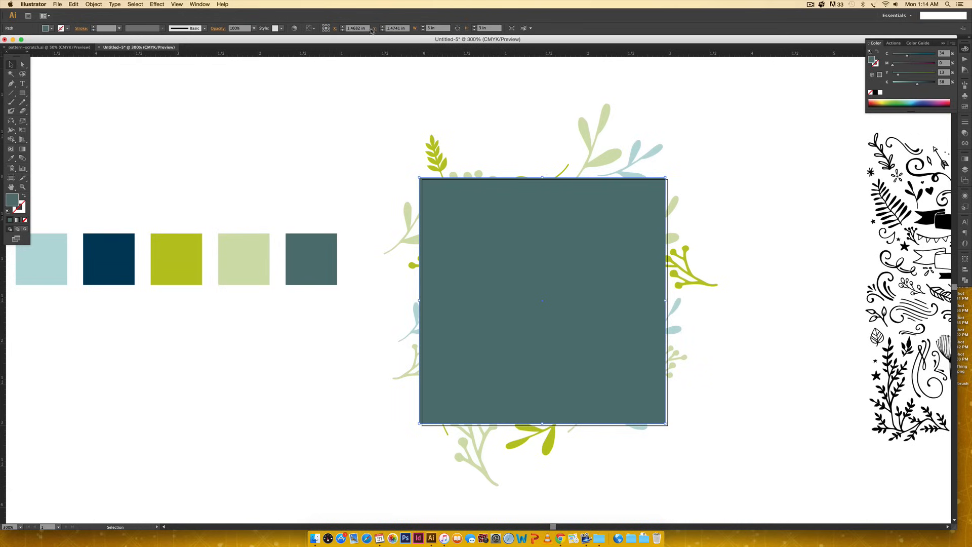
click(356, 28)
text(1.5)
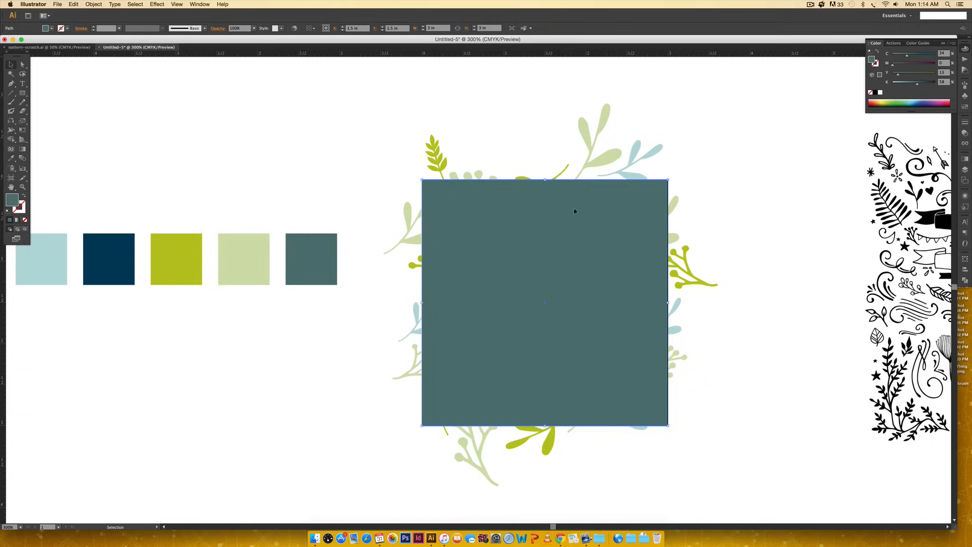
mouse_move(702, 219)
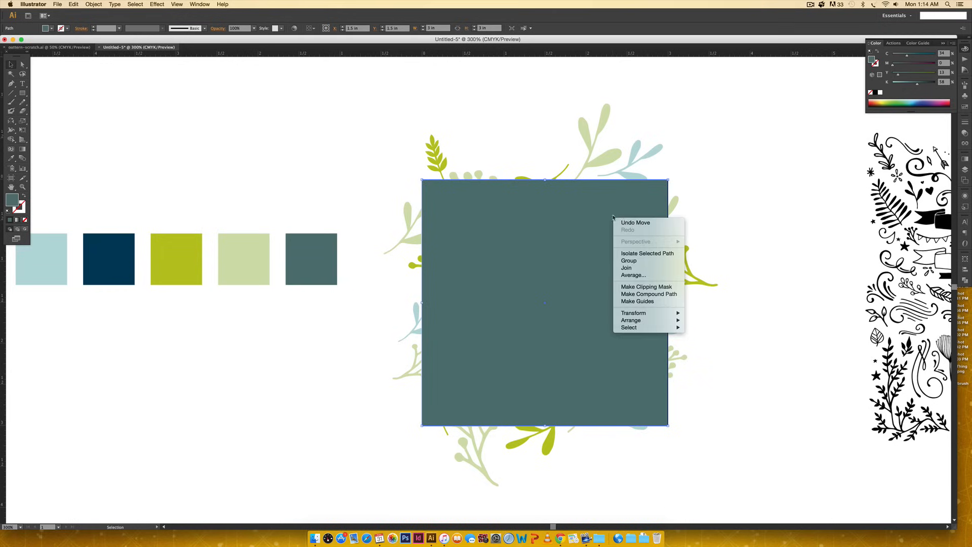
mouse_move(631, 320)
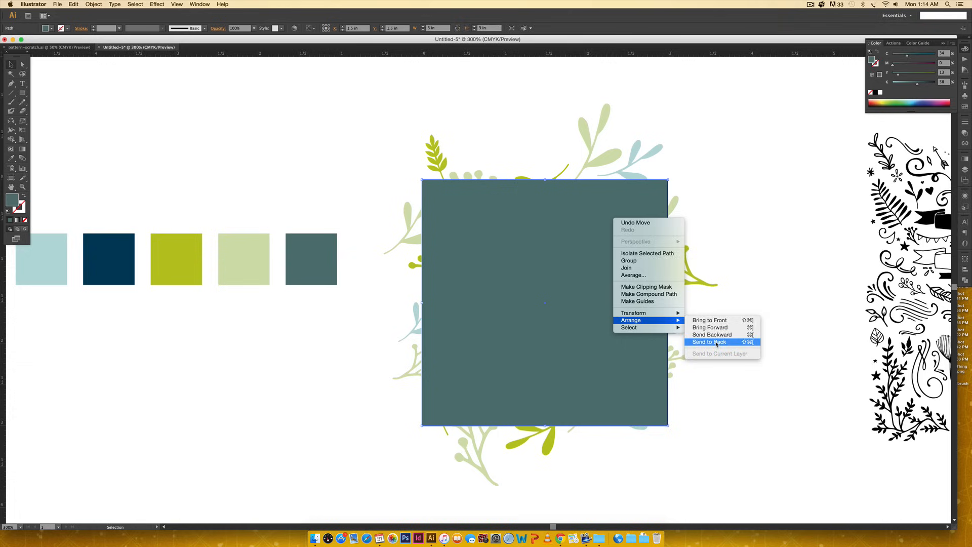
- Send the slate square behind the leaf motifs
click(709, 342)
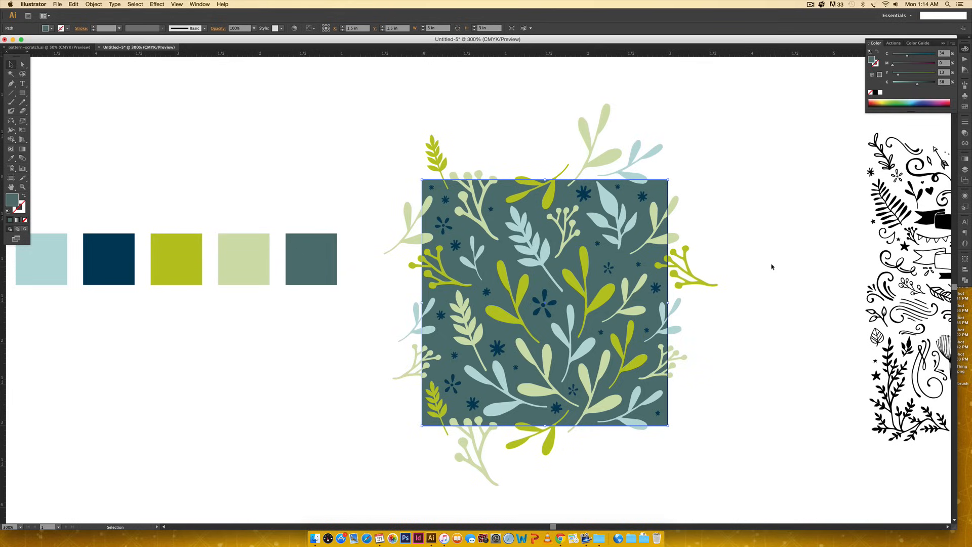
click(21, 64)
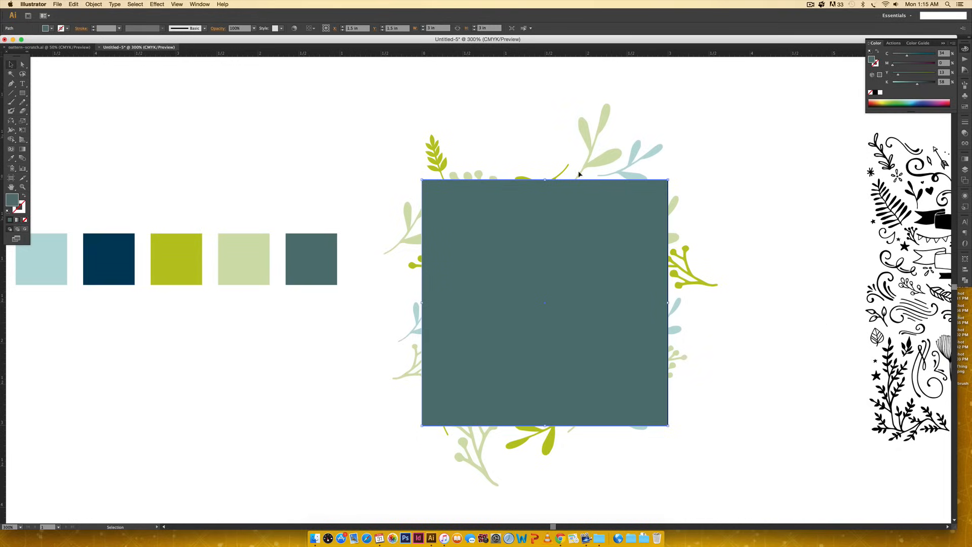
mouse_move(737, 285)
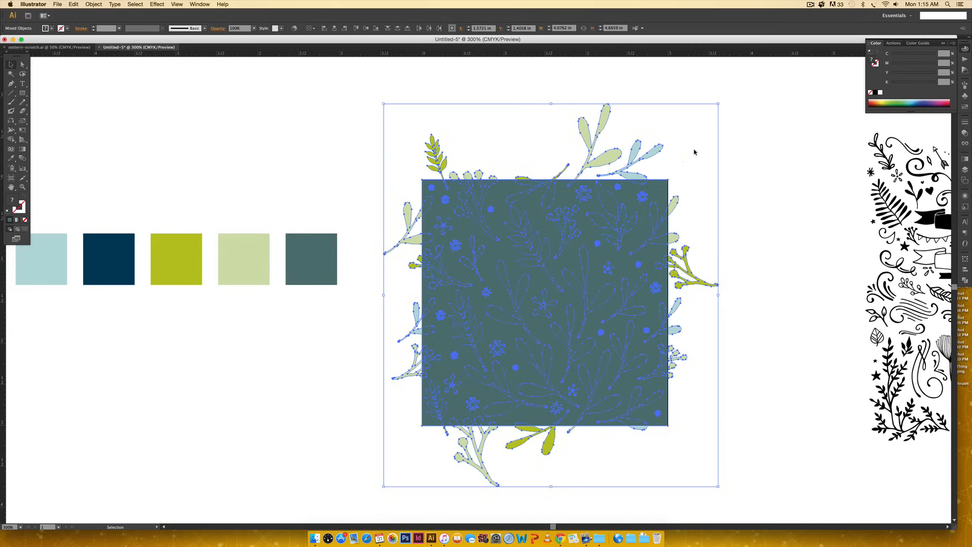
mouse_move(678, 258)
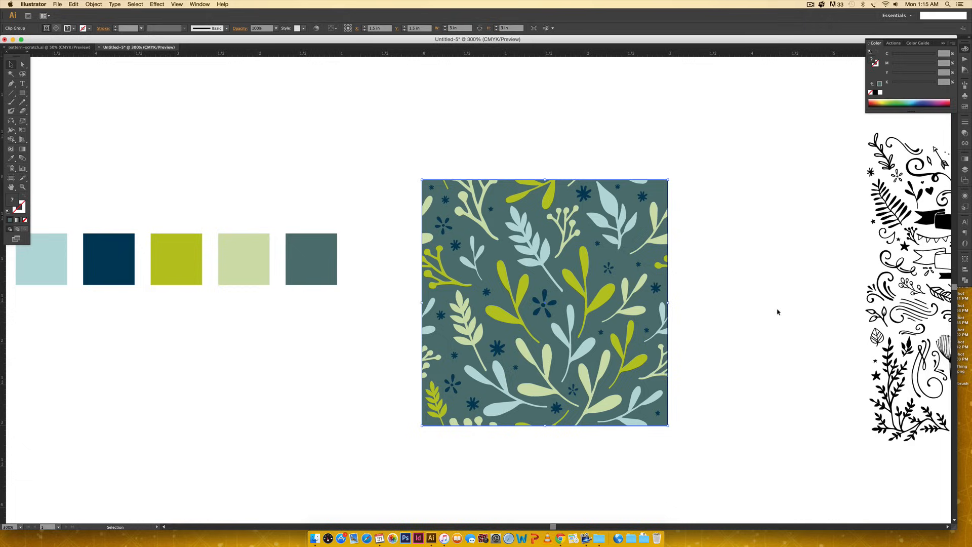
mouse_move(780, 314)
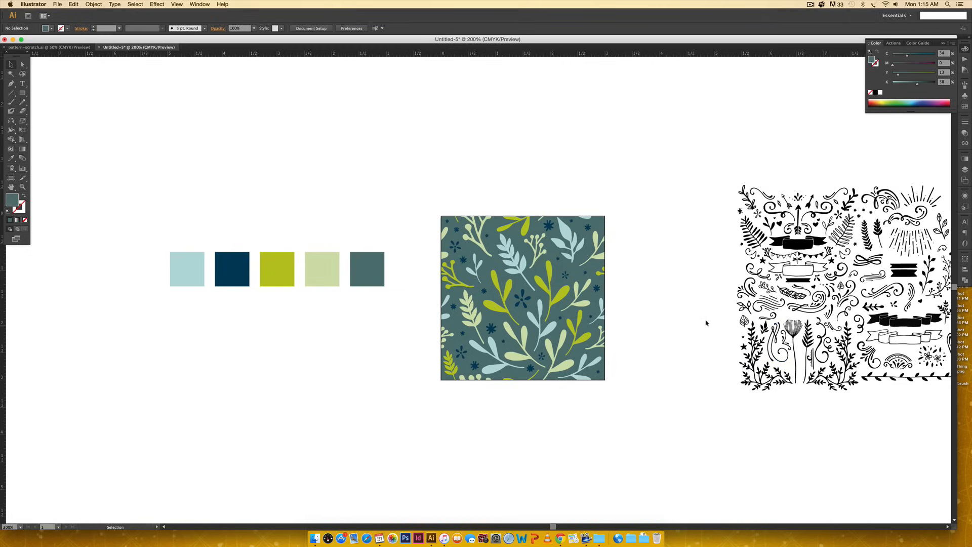
mouse_move(610, 245)
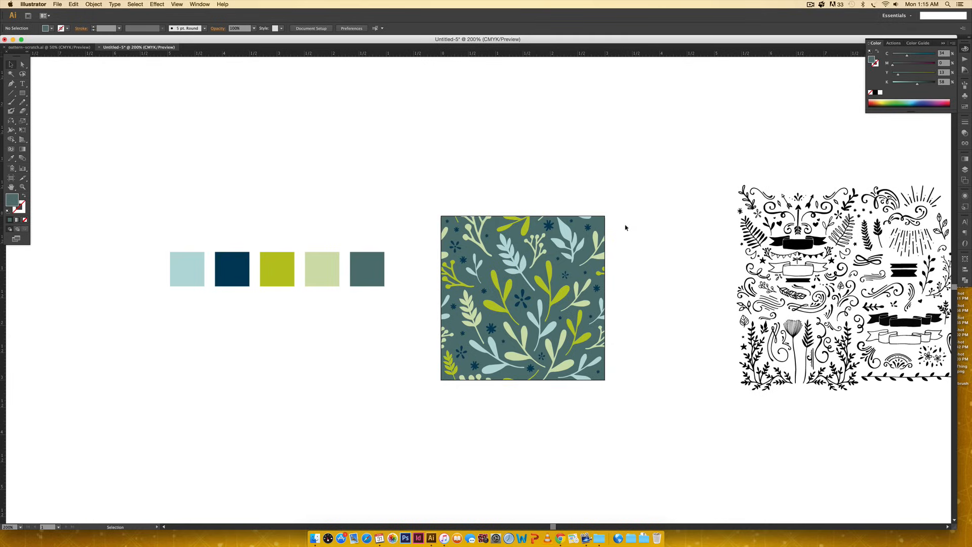
- Select the slate pattern tile and the leaf artwork inside its copy
scroll(down, 3)
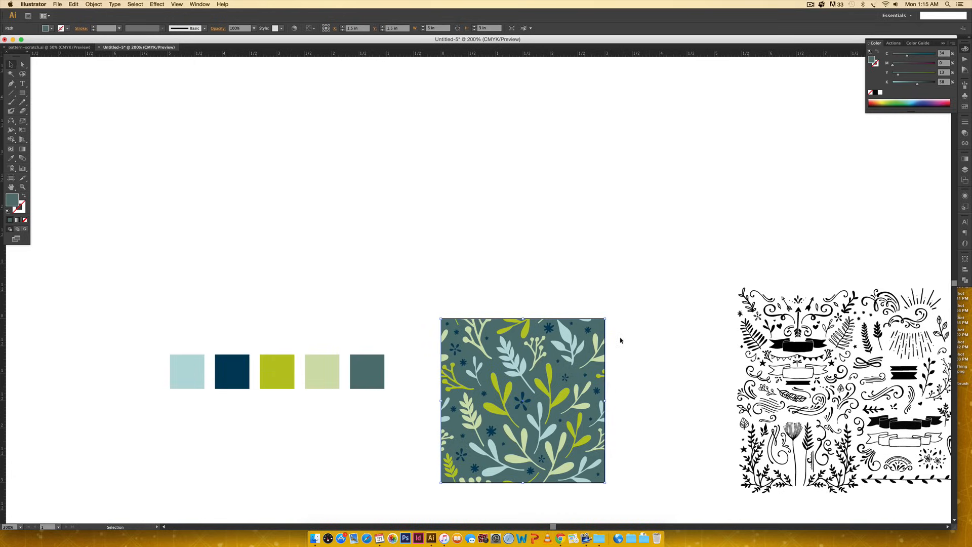
mouse_move(650, 277)
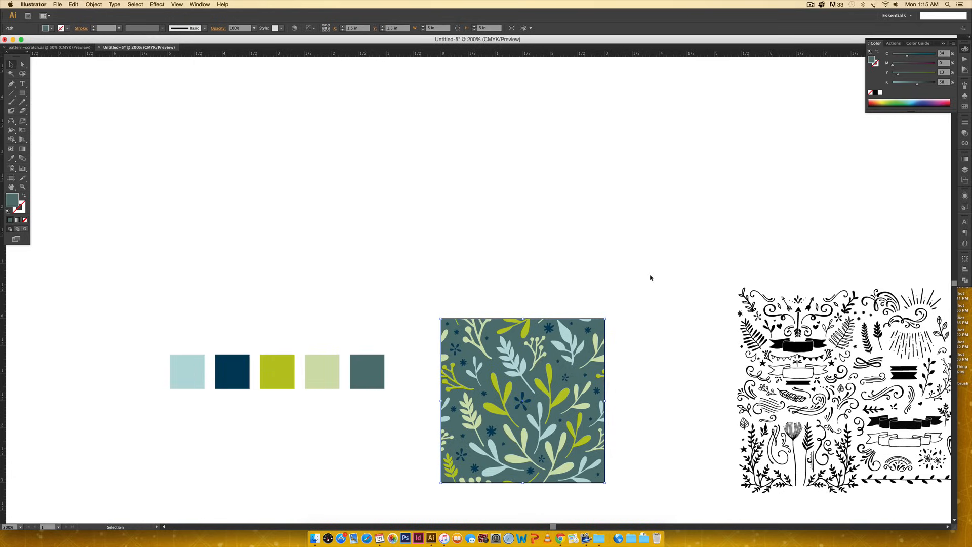
click(573, 351)
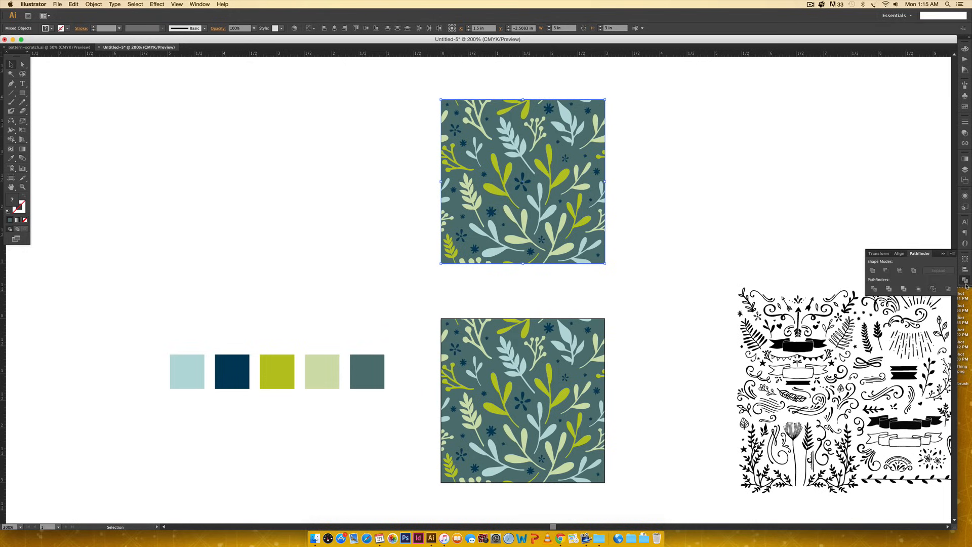
click(200, 5)
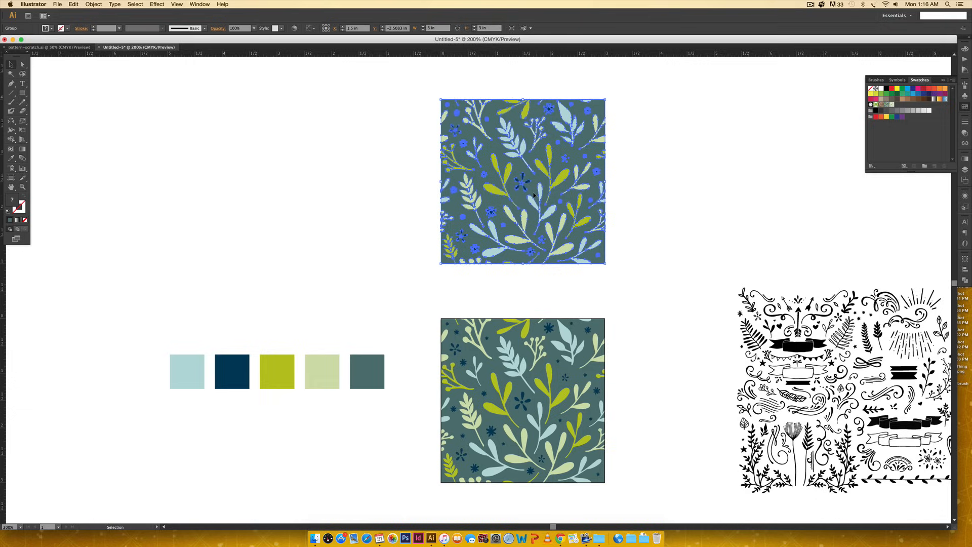
click(200, 5)
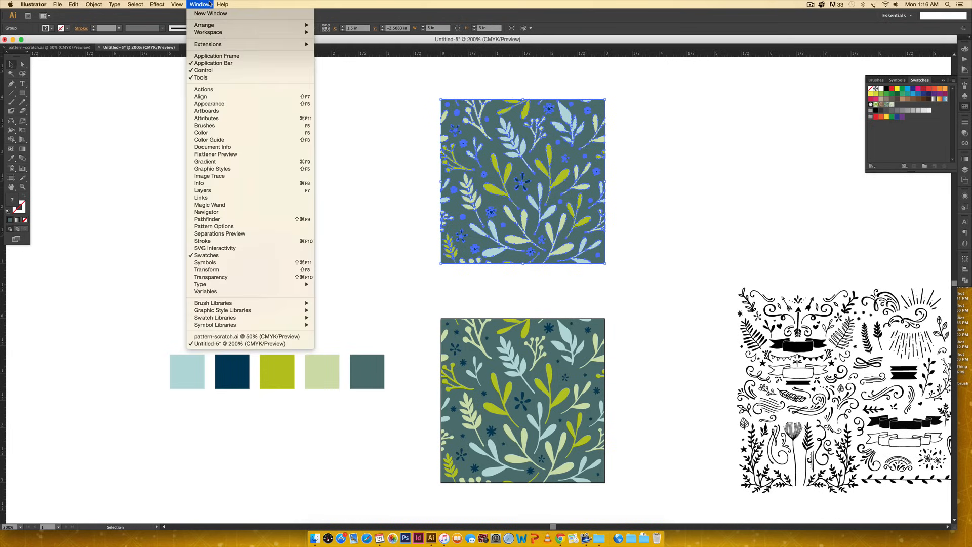
mouse_move(762, 168)
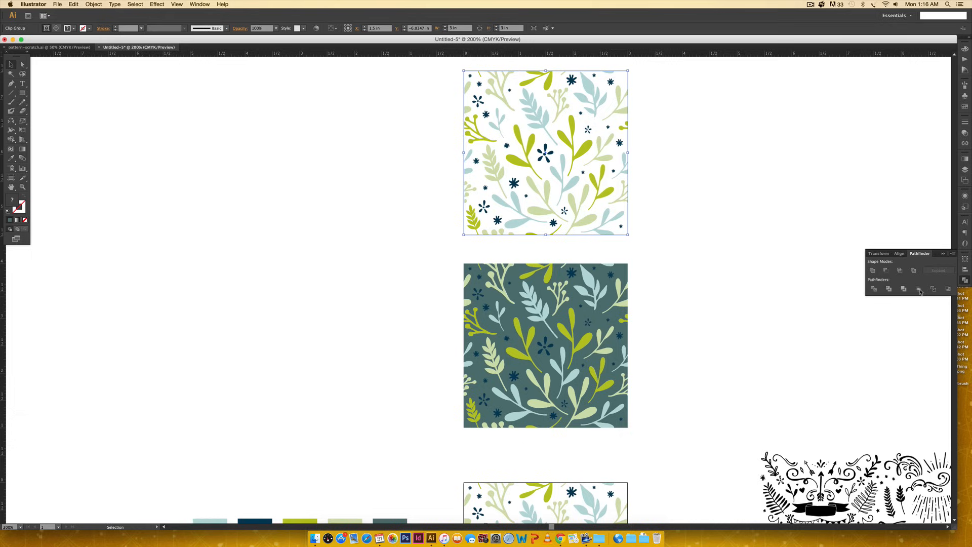
mouse_move(921, 293)
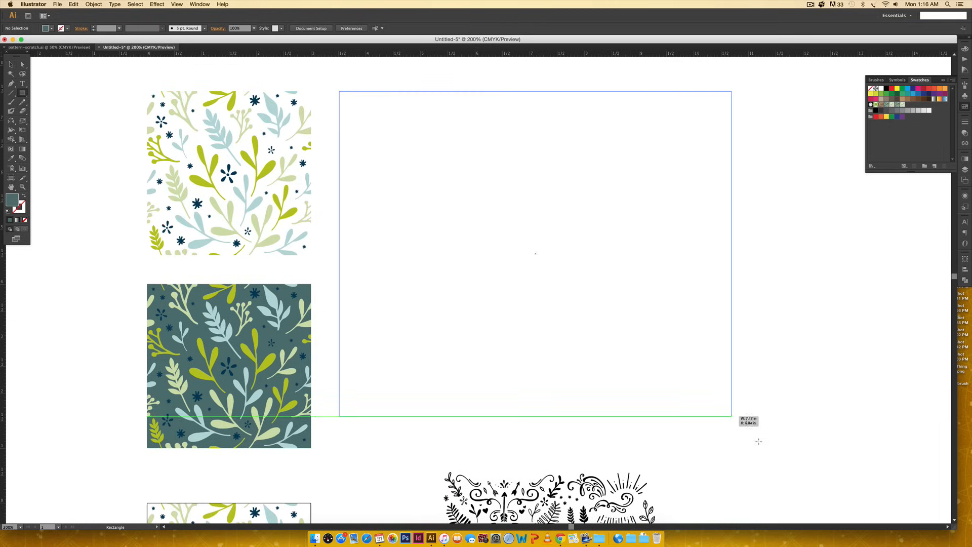
- Draw a large rectangle beside the tiles and bring up its transform options
drag(732, 415, 775, 447)
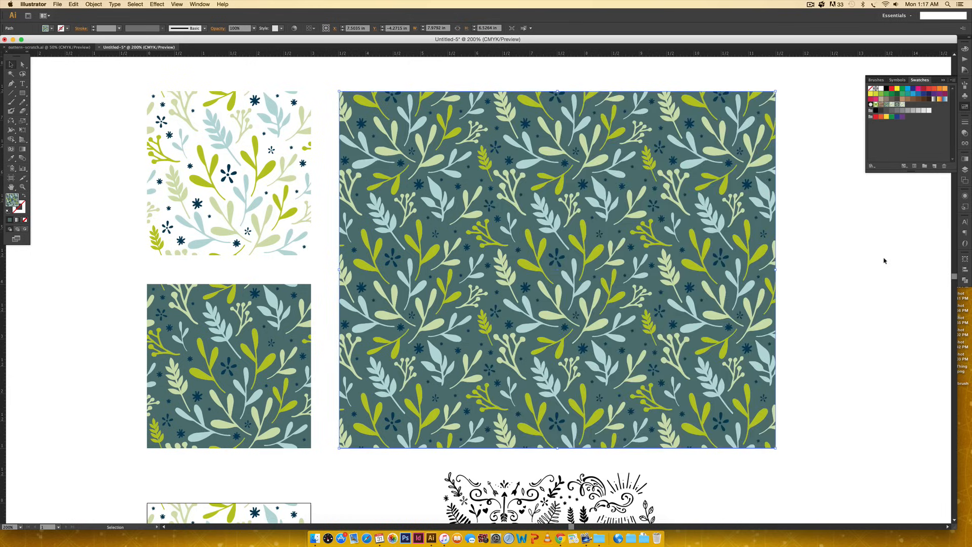
mouse_move(877, 259)
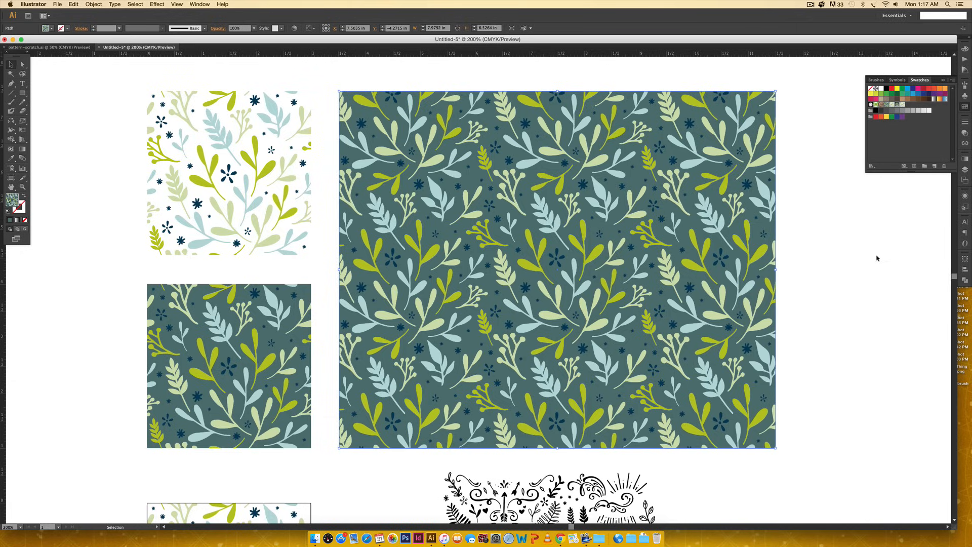
mouse_move(878, 259)
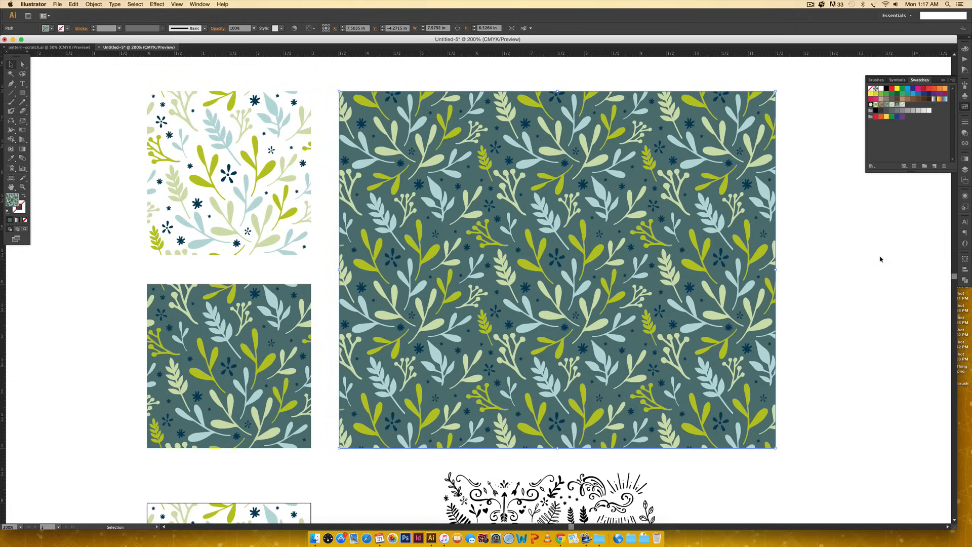
right_click(558, 273)
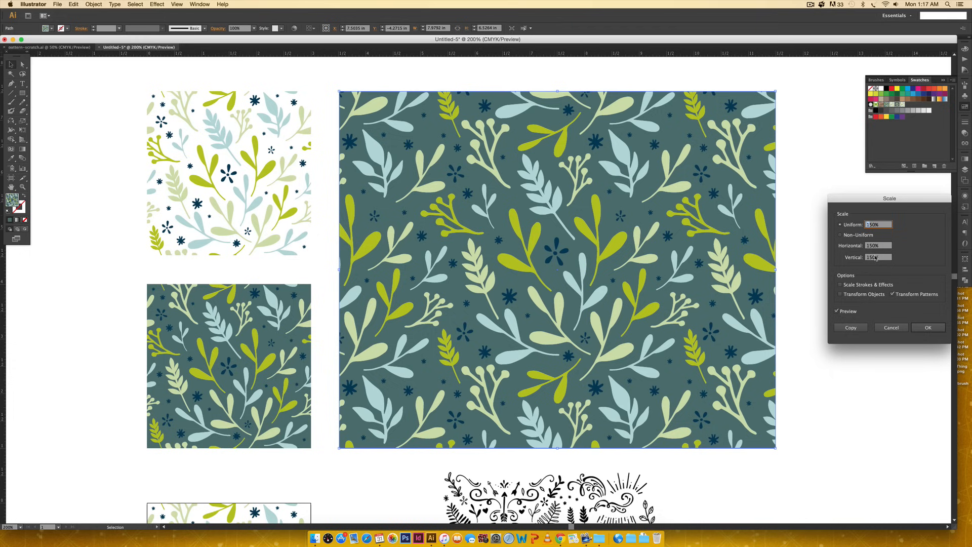
- Scale only the rectangle's pattern fill down to 50%
text(50%)
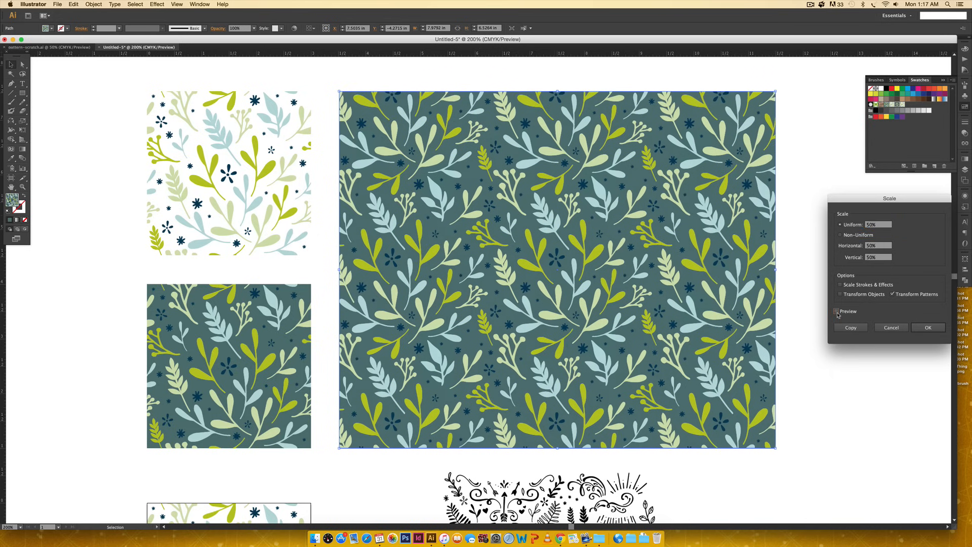
click(837, 311)
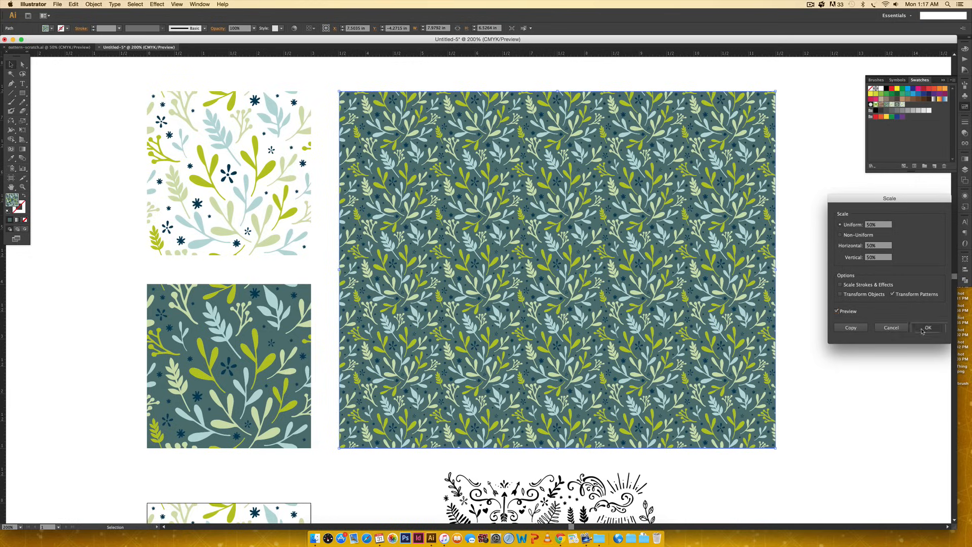
click(928, 328)
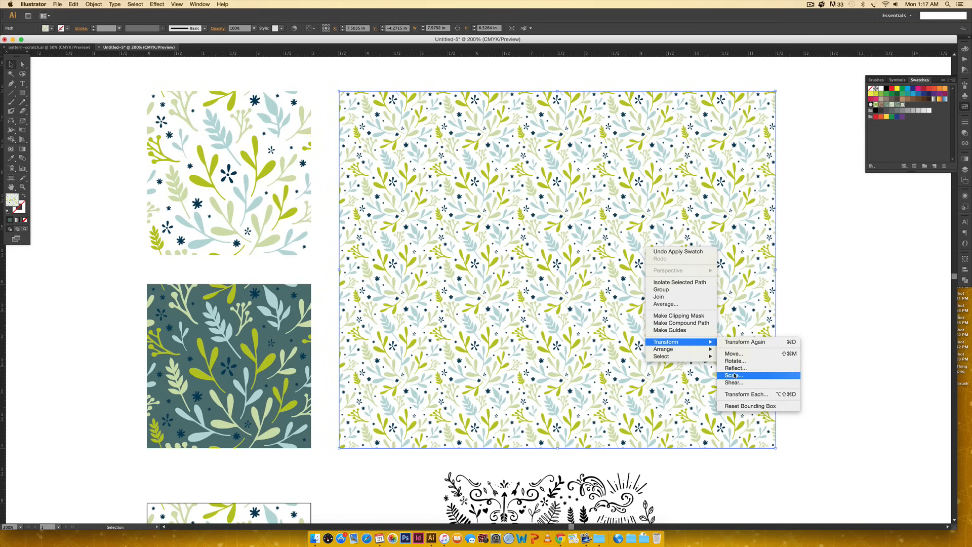
- Rescale the pattern fill with a value of 150, then widen the rectangle to the right
click(733, 376)
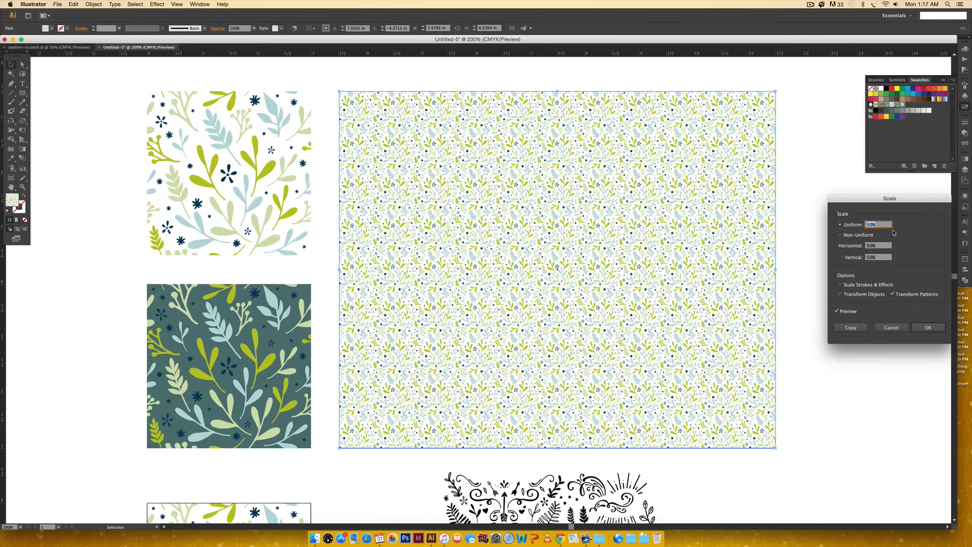
text(150)
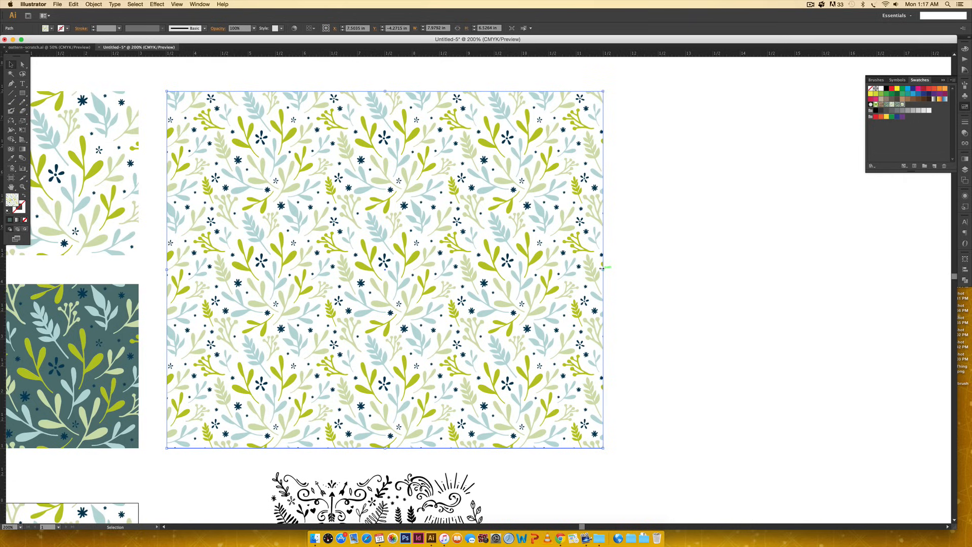
drag(602, 268, 806, 268)
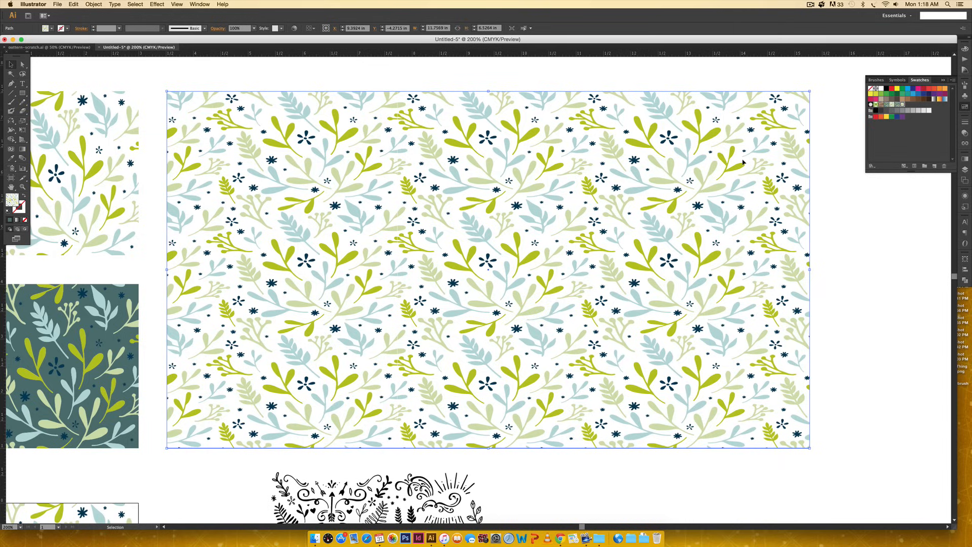
mouse_move(754, 157)
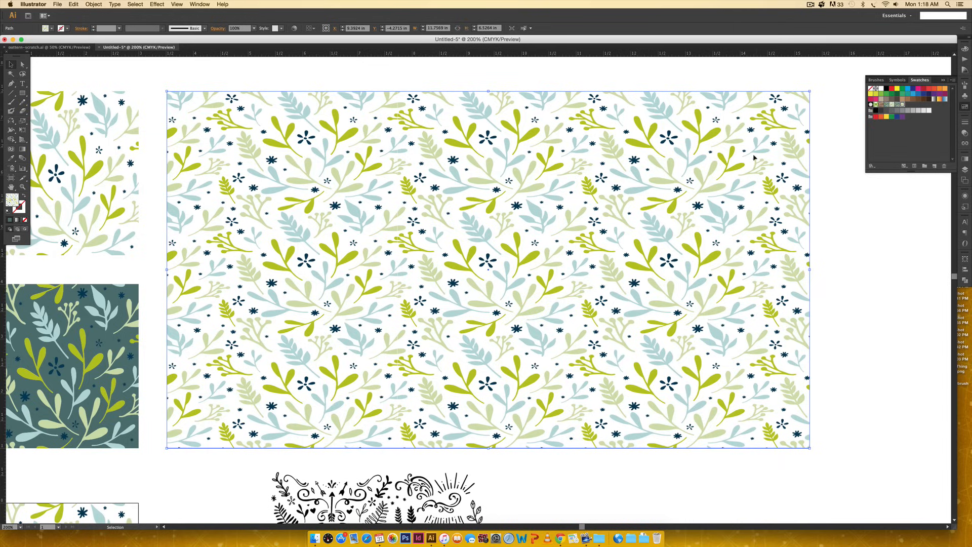